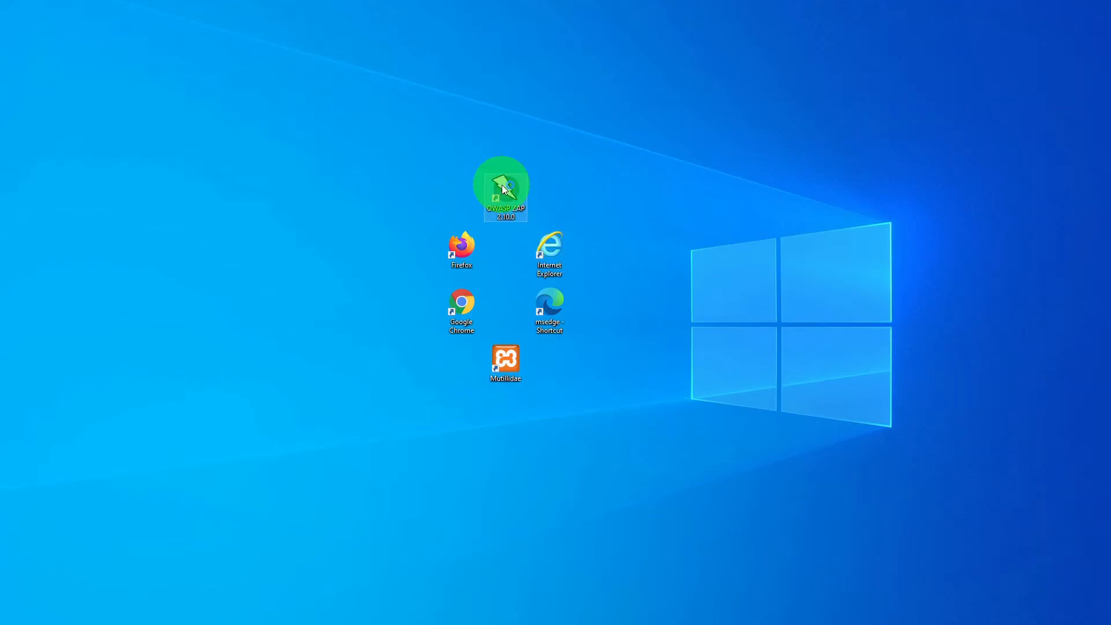
- Launch OWASP ZAP and open Analyse > Scan Policy Manager
{"action": "double_click", "coordinate": [506, 184]}
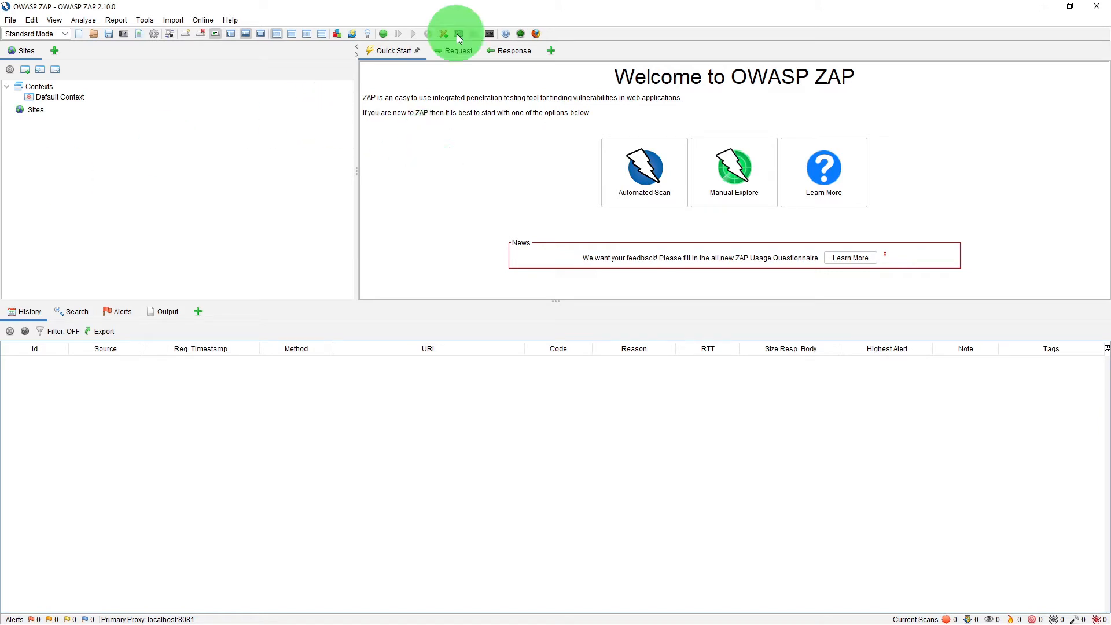
{"action": "mouse_move", "coordinate": [457, 33]}
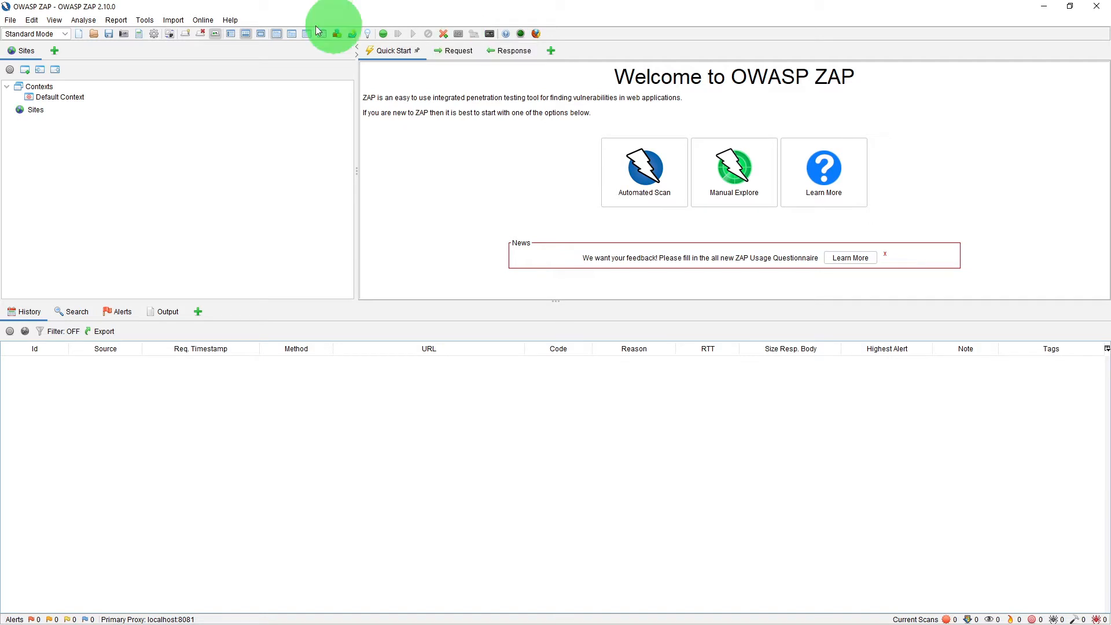
{"action": "left_click", "coordinate": [83, 19]}
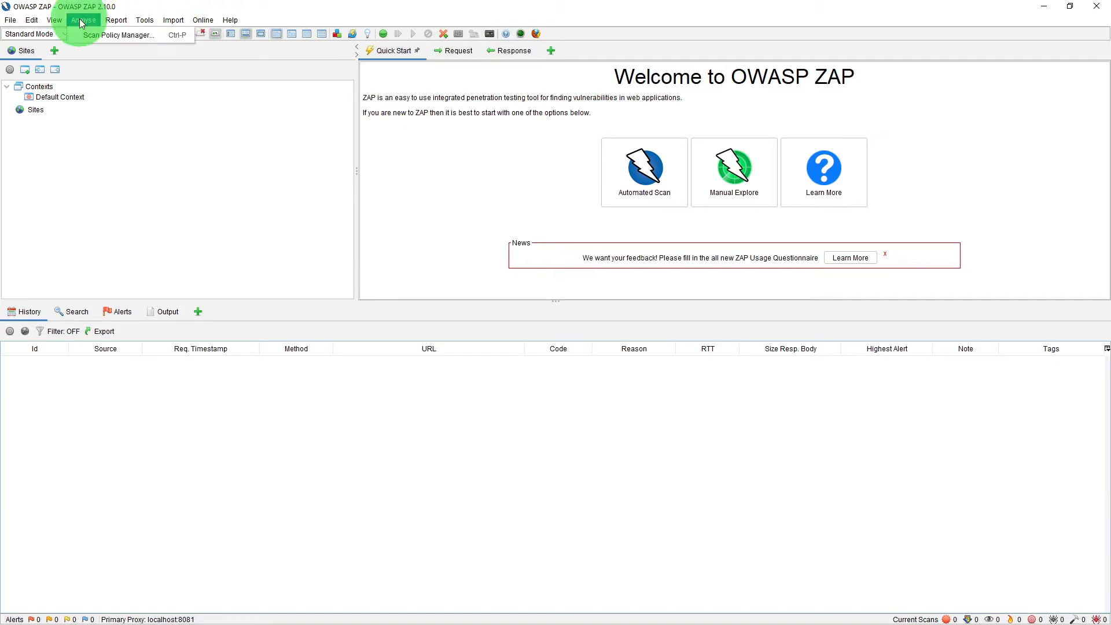
{"action": "left_click", "coordinate": [126, 35]}
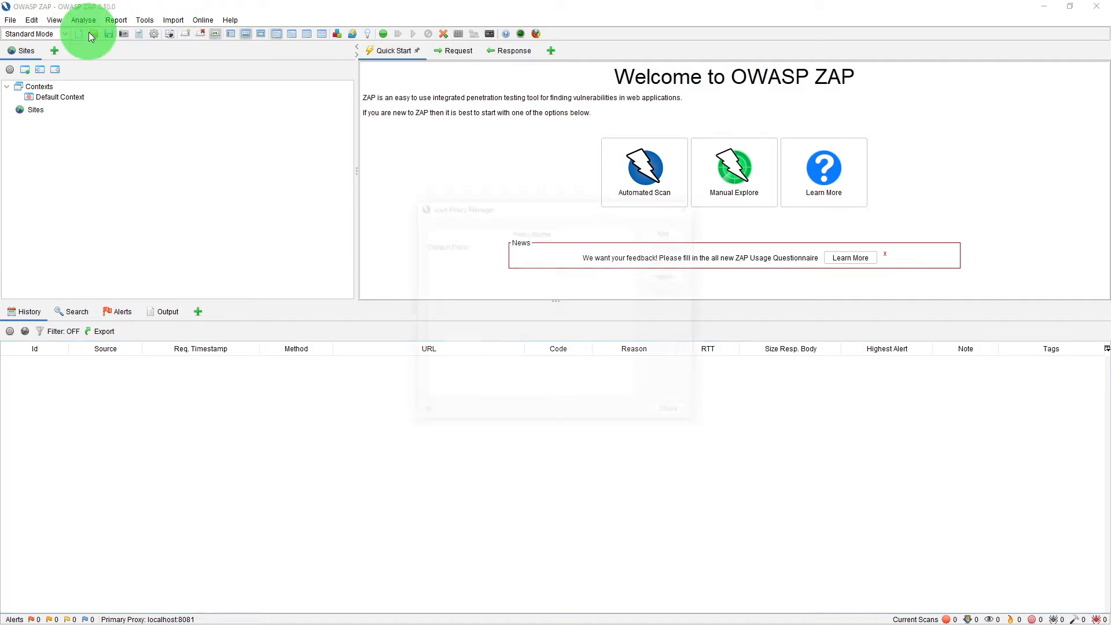
- Select Default Policy in the Scan Policy Manager and open it for modification
{"action": "left_click", "coordinate": [78, 34]}
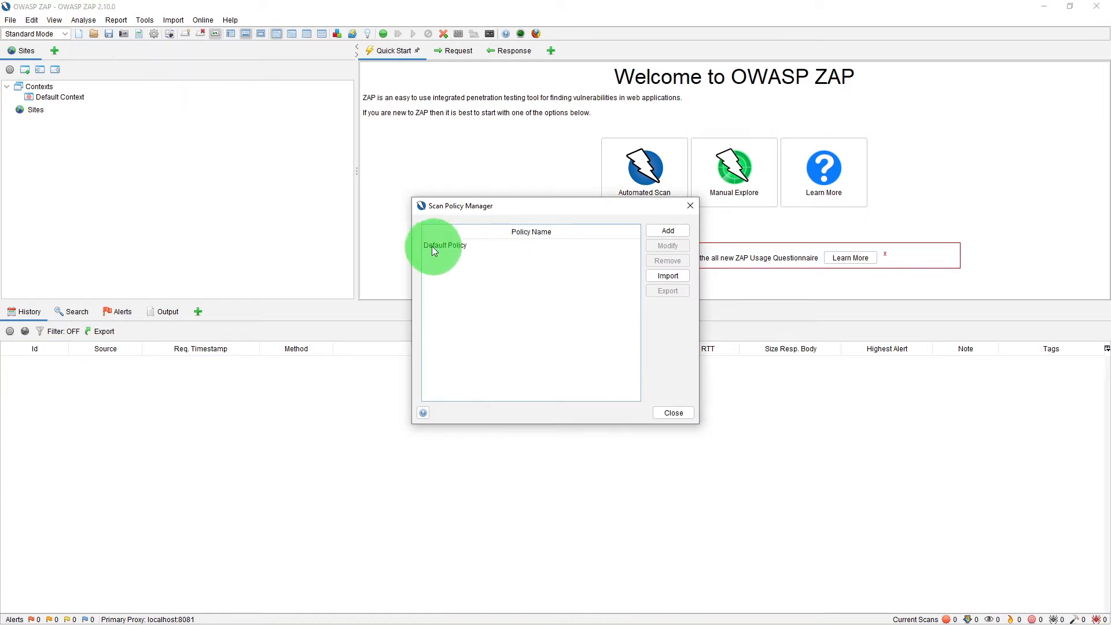
{"action": "mouse_move", "coordinate": [427, 270]}
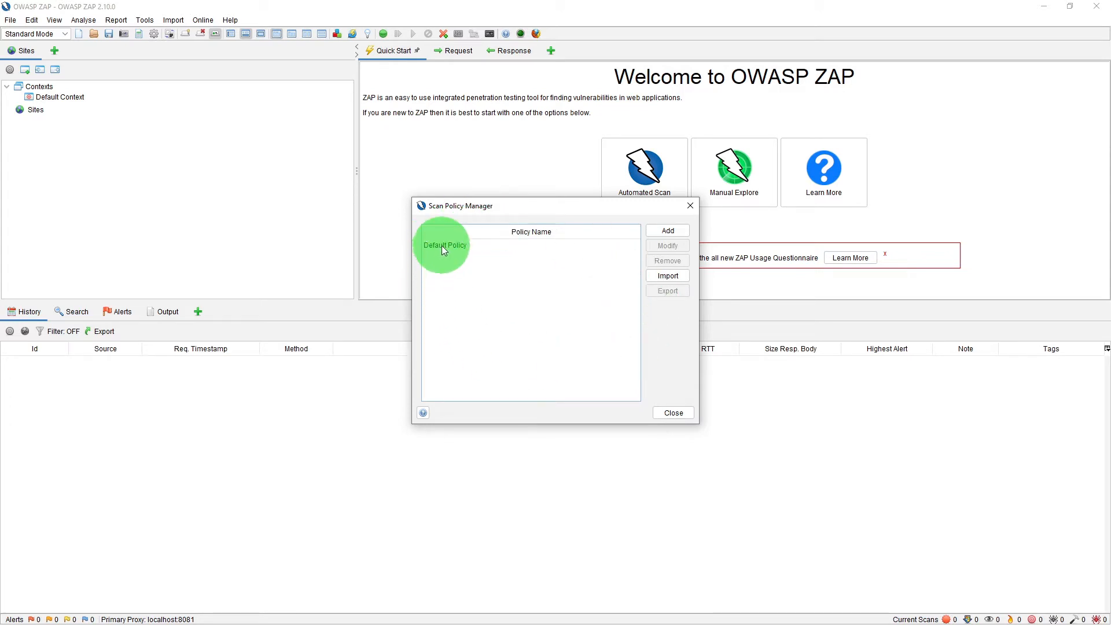
{"action": "left_click", "coordinate": [445, 244]}
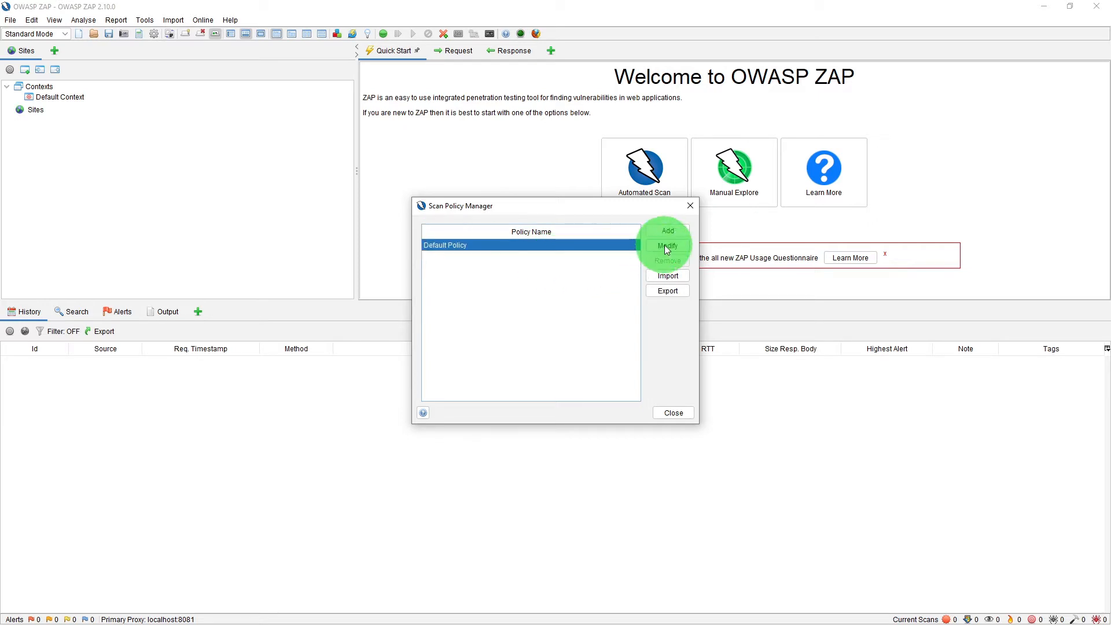
{"action": "left_click", "coordinate": [666, 246]}
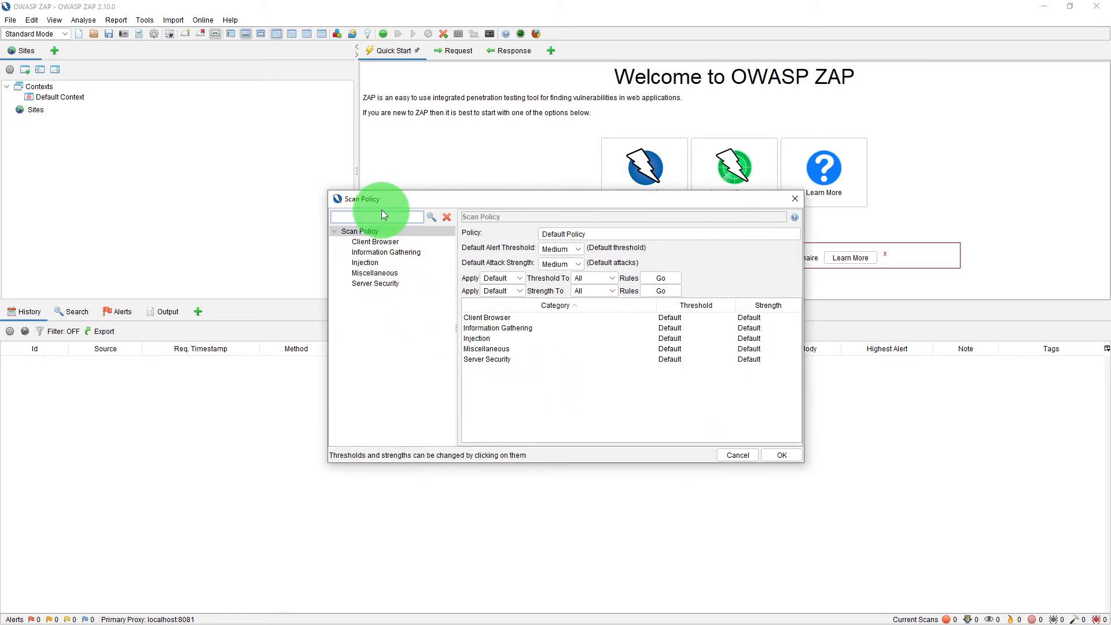
- Browse the Client Browser, Information Gathering, Injection, Miscellaneous and Server Security test categories
{"action": "left_click", "coordinate": [375, 241]}
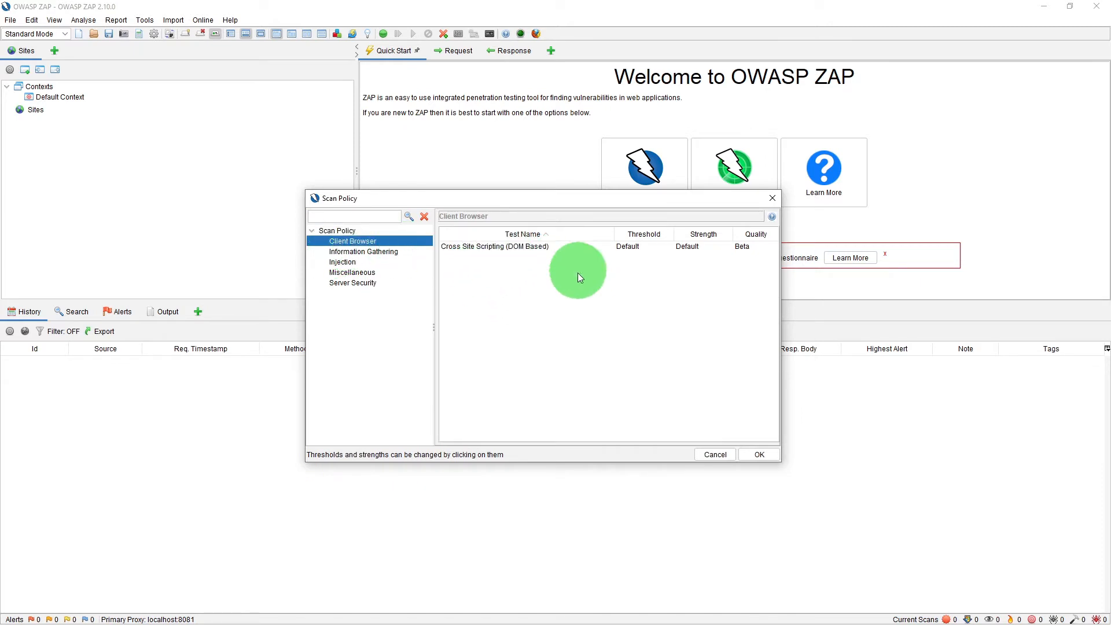
{"action": "mouse_move", "coordinate": [494, 255]}
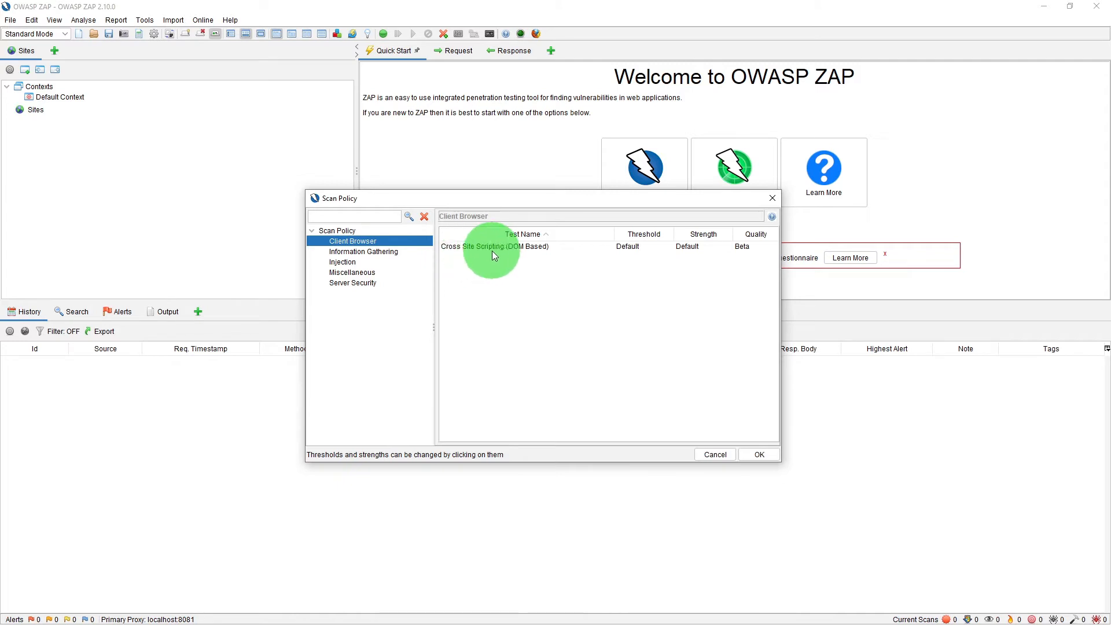
{"action": "left_click", "coordinate": [362, 251]}
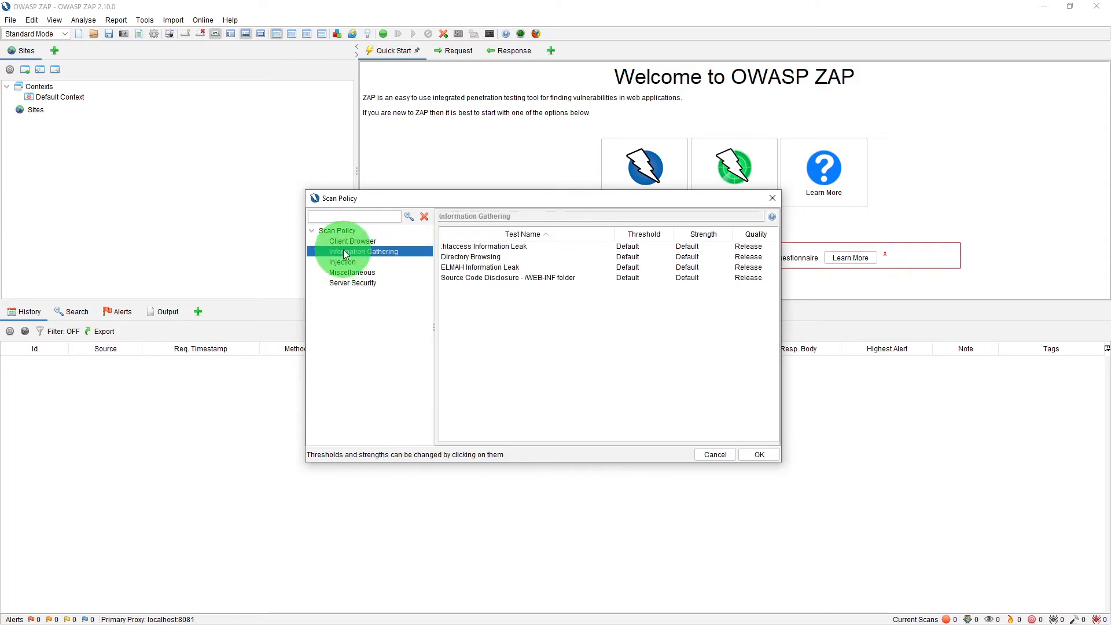
{"action": "left_click", "coordinate": [342, 262]}
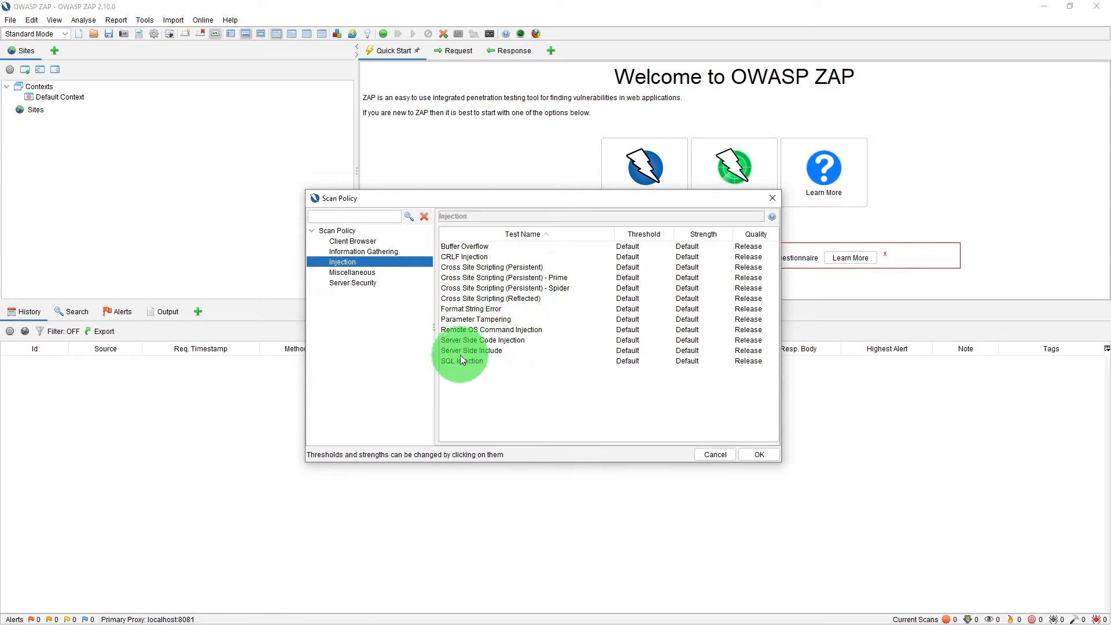
{"action": "left_click", "coordinate": [352, 272]}
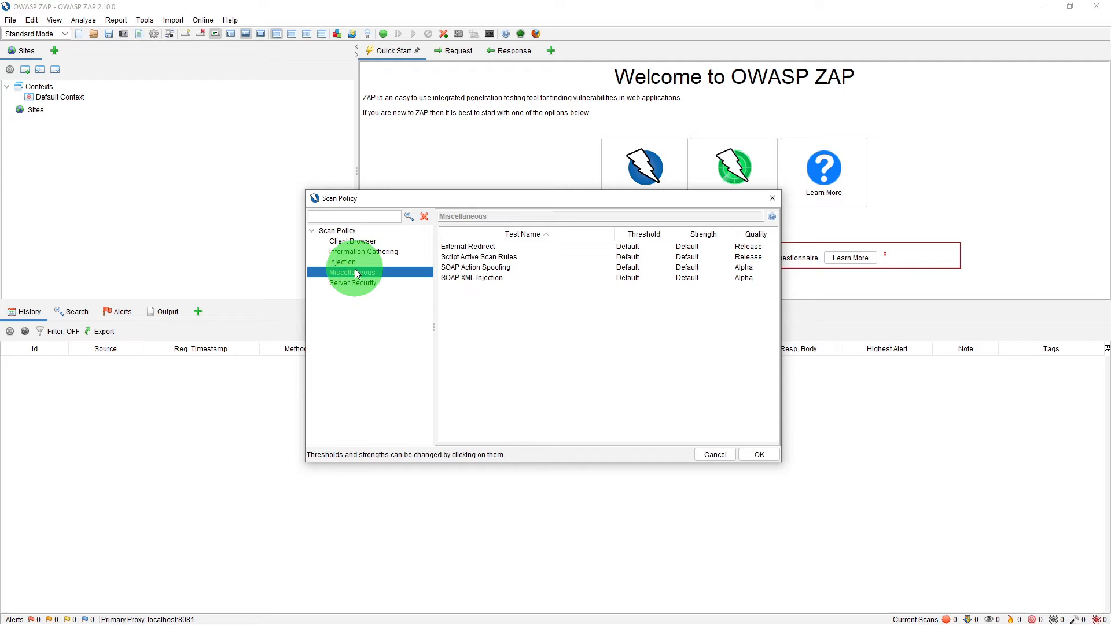
{"action": "left_click", "coordinate": [352, 282]}
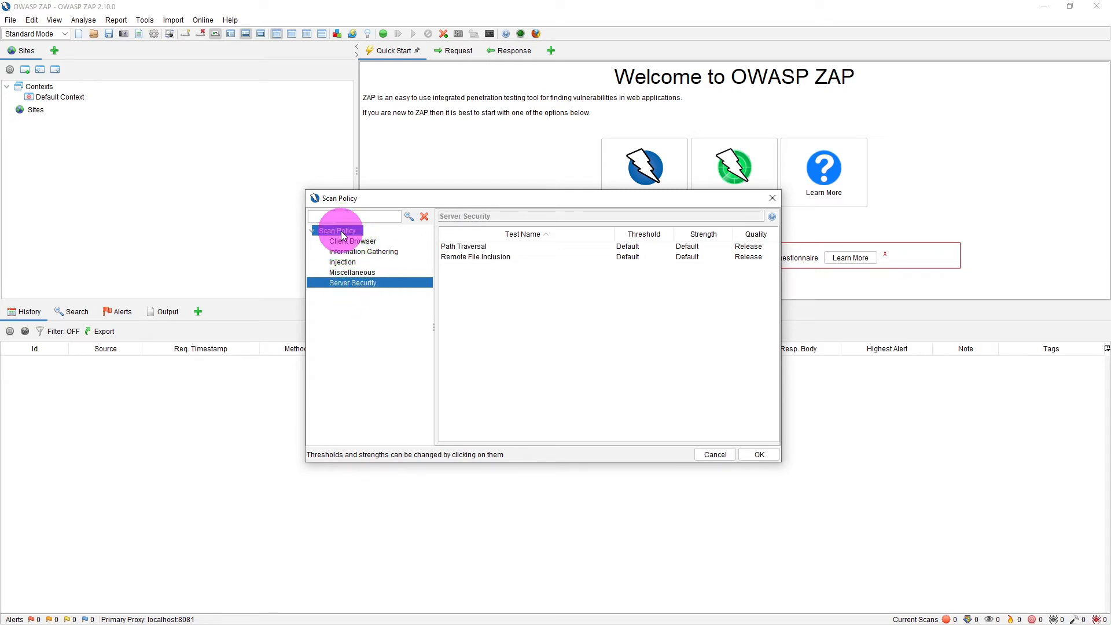
- Return to the policy overview and inspect Client Browser's threshold and strength choices
{"action": "left_click", "coordinate": [338, 230]}
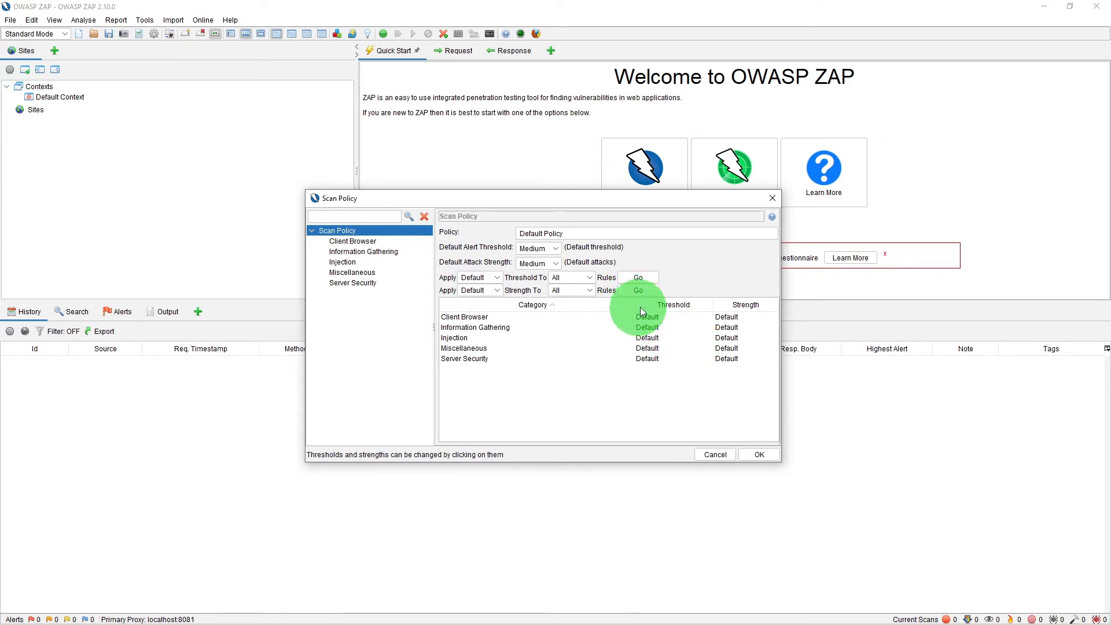
{"action": "mouse_move", "coordinate": [681, 344]}
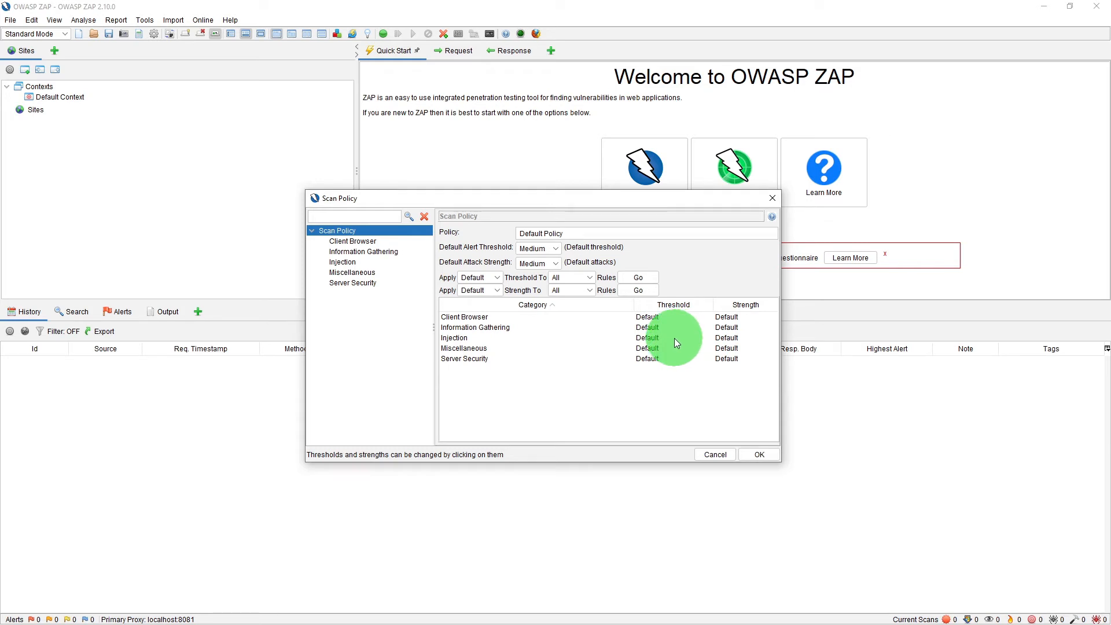
{"action": "left_click", "coordinate": [672, 316]}
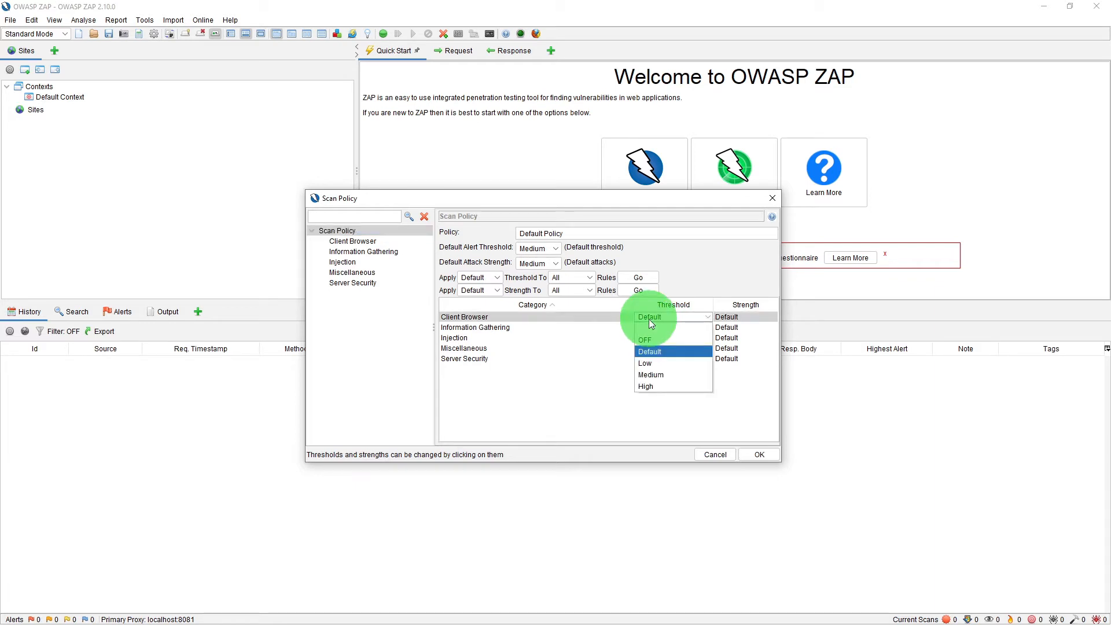
{"action": "mouse_move", "coordinate": [654, 350]}
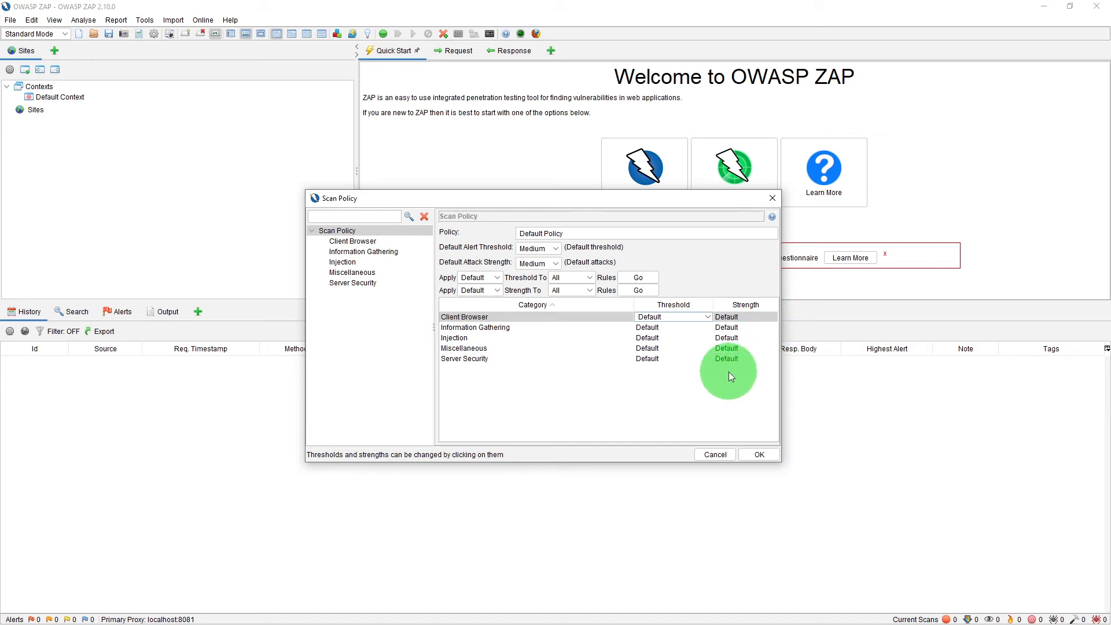
{"action": "left_click", "coordinate": [744, 317]}
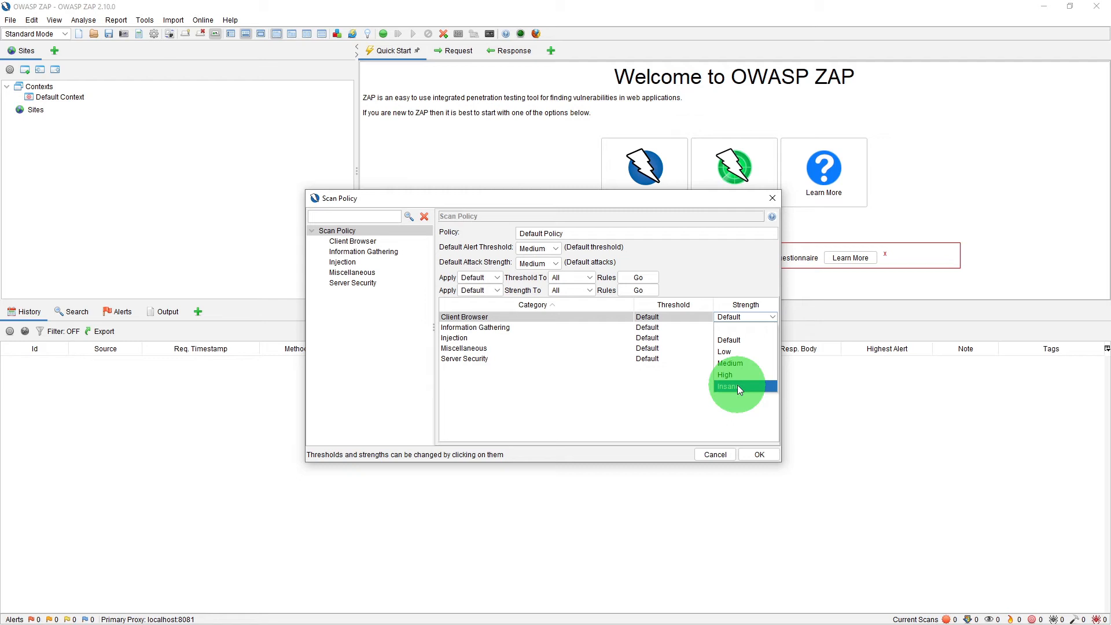
{"action": "mouse_move", "coordinate": [733, 388]}
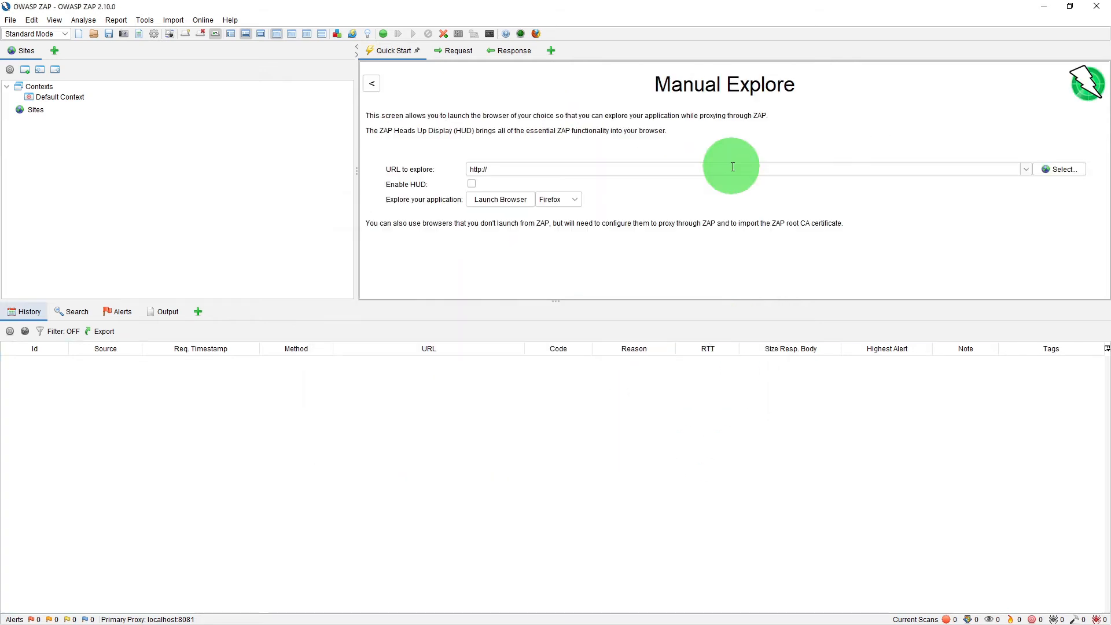
{"action": "left_click", "coordinate": [1024, 168]}
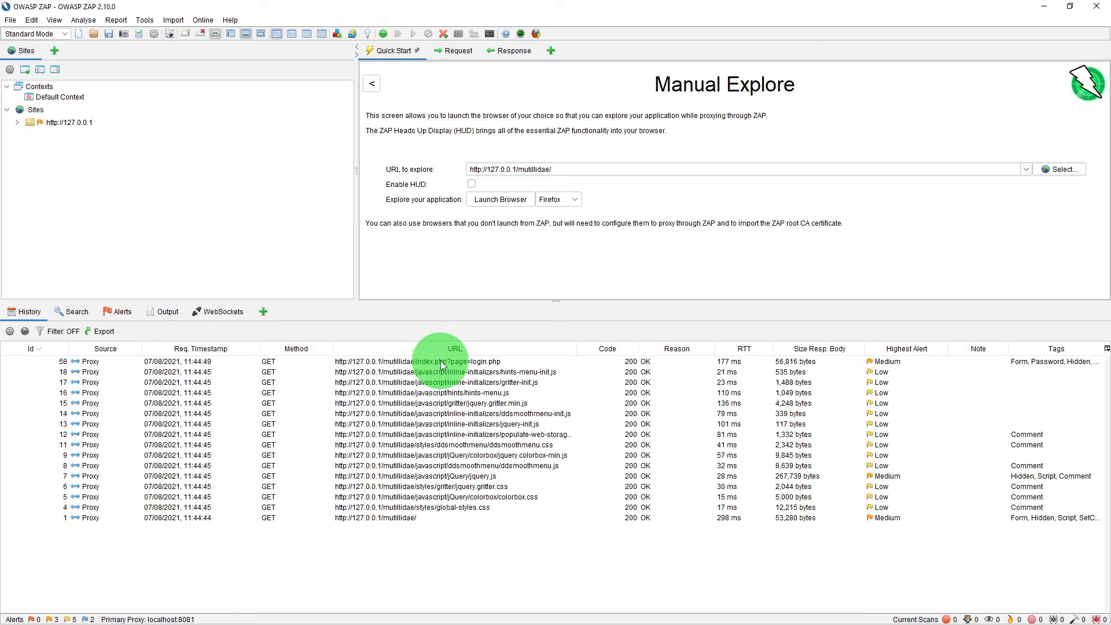
{"action": "right_click", "coordinate": [439, 361]}
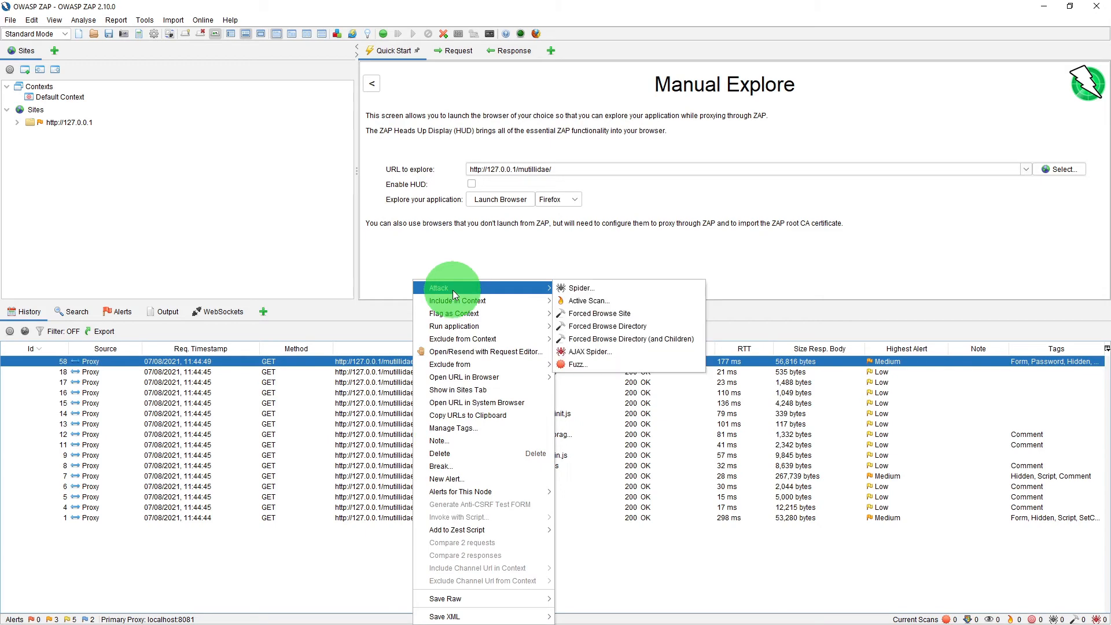
- Start an Active Scan of the login page request with Default Policy
{"action": "left_click", "coordinate": [587, 300]}
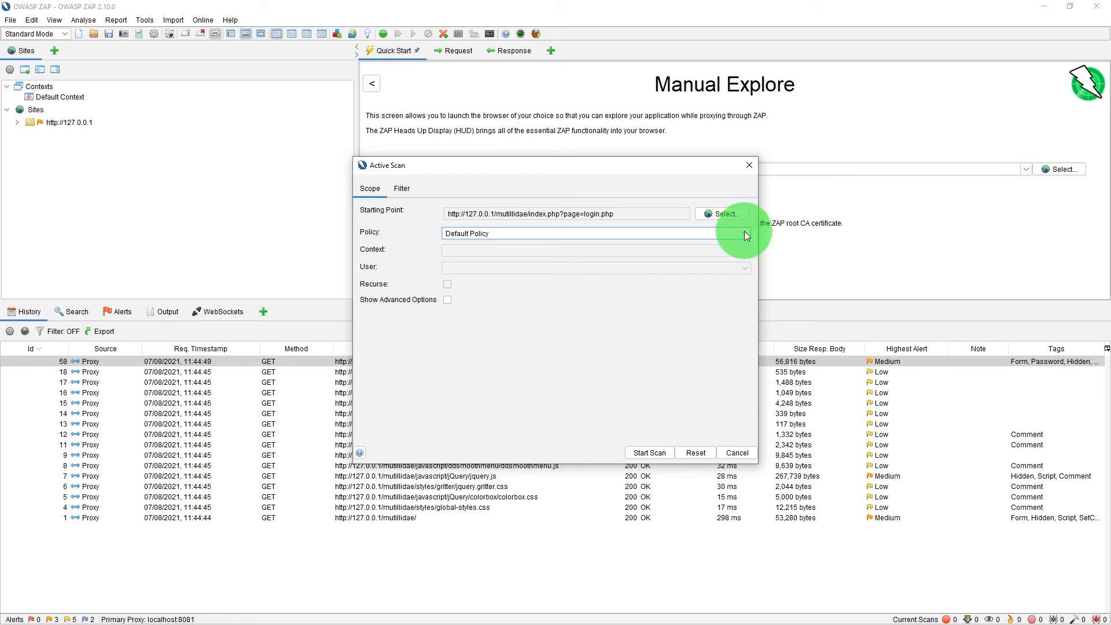
{"action": "mouse_move", "coordinate": [482, 342]}
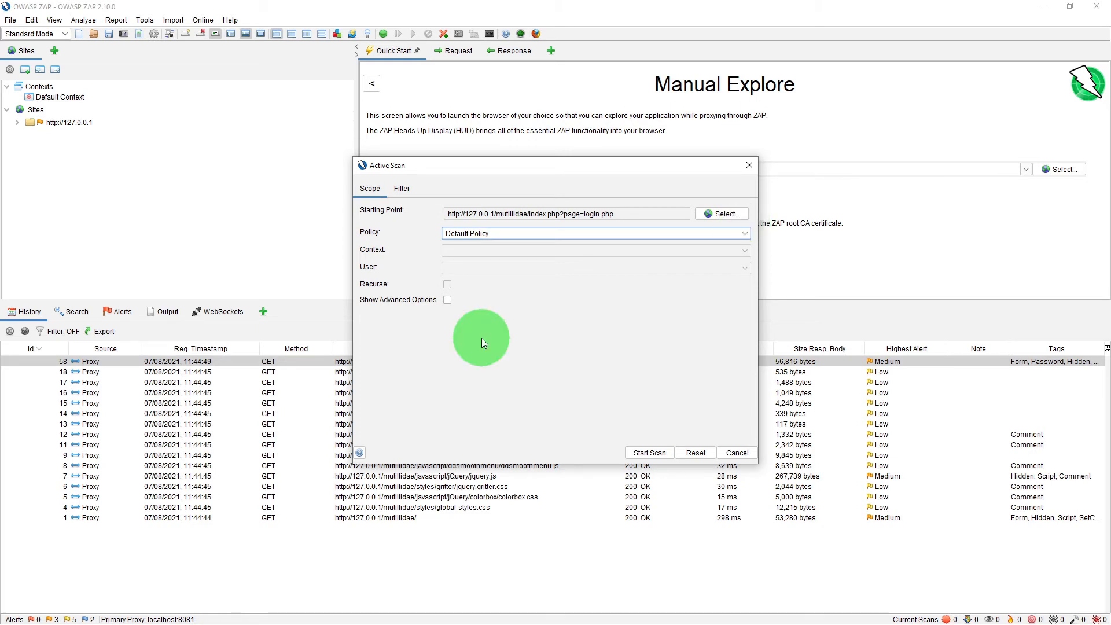
{"action": "mouse_move", "coordinate": [593, 430]}
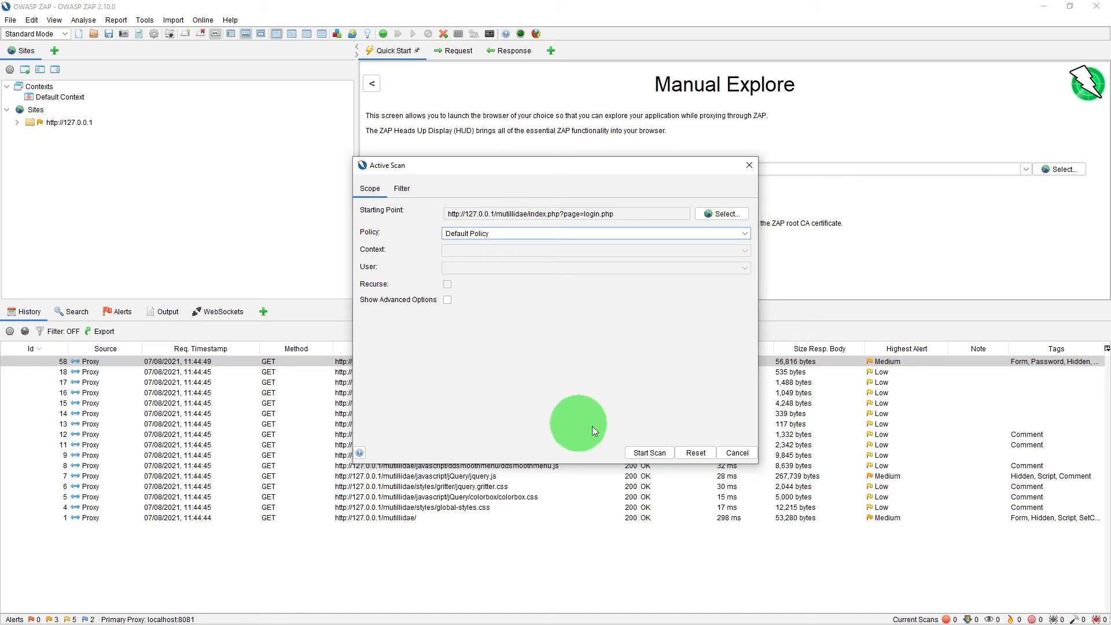
{"action": "mouse_move", "coordinate": [640, 439]}
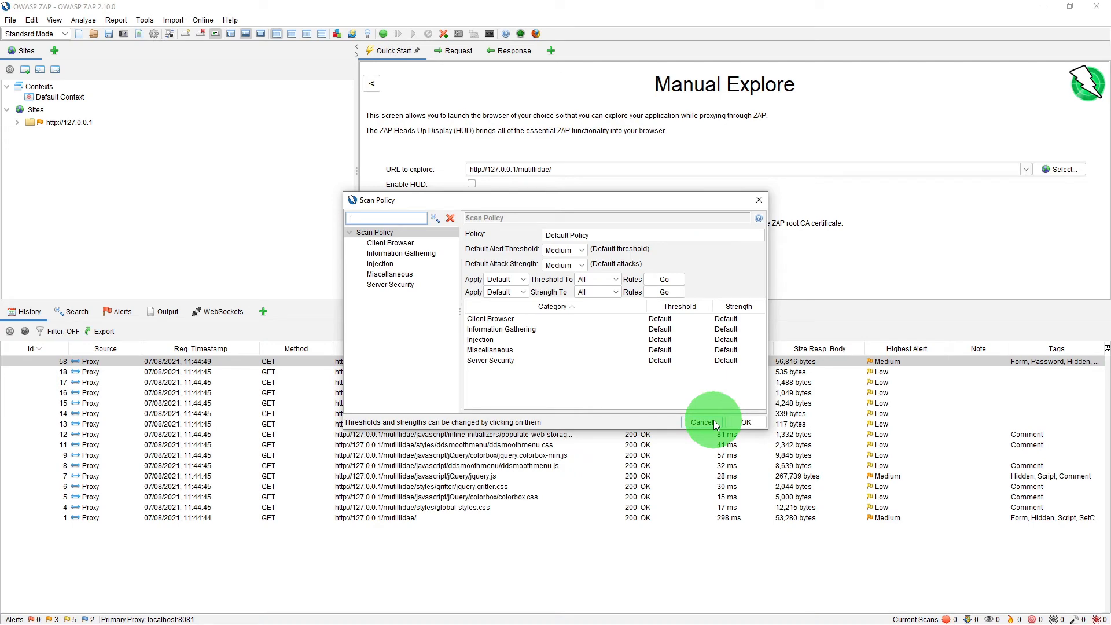
- Add a new scan policy named XSSTest in the Scan Policy Manager
{"action": "left_click", "coordinate": [702, 423]}
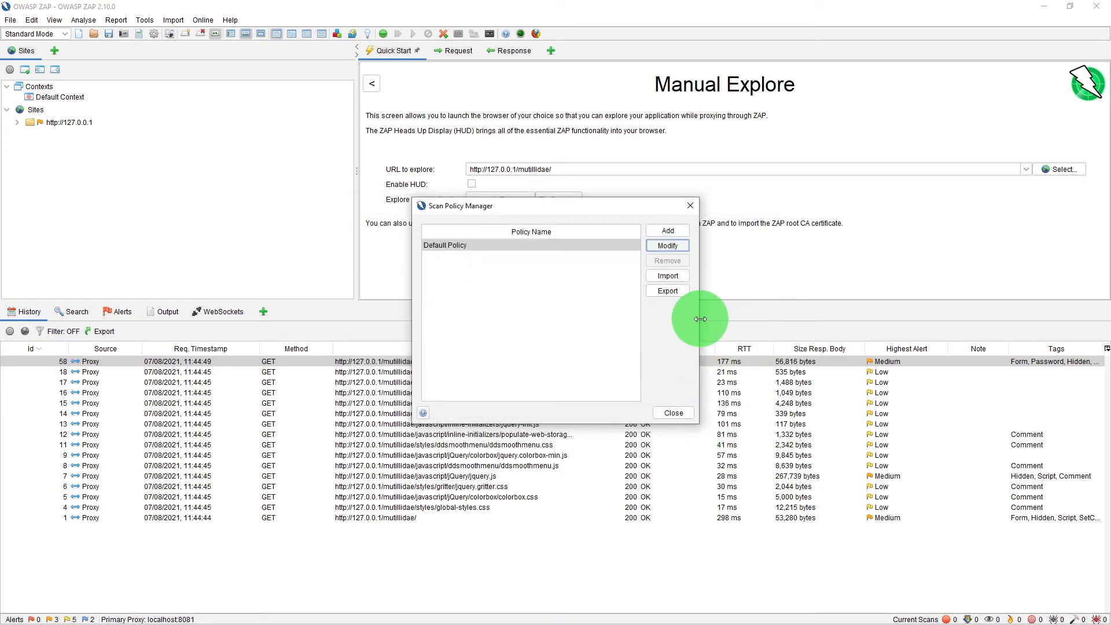
{"action": "mouse_move", "coordinate": [632, 355]}
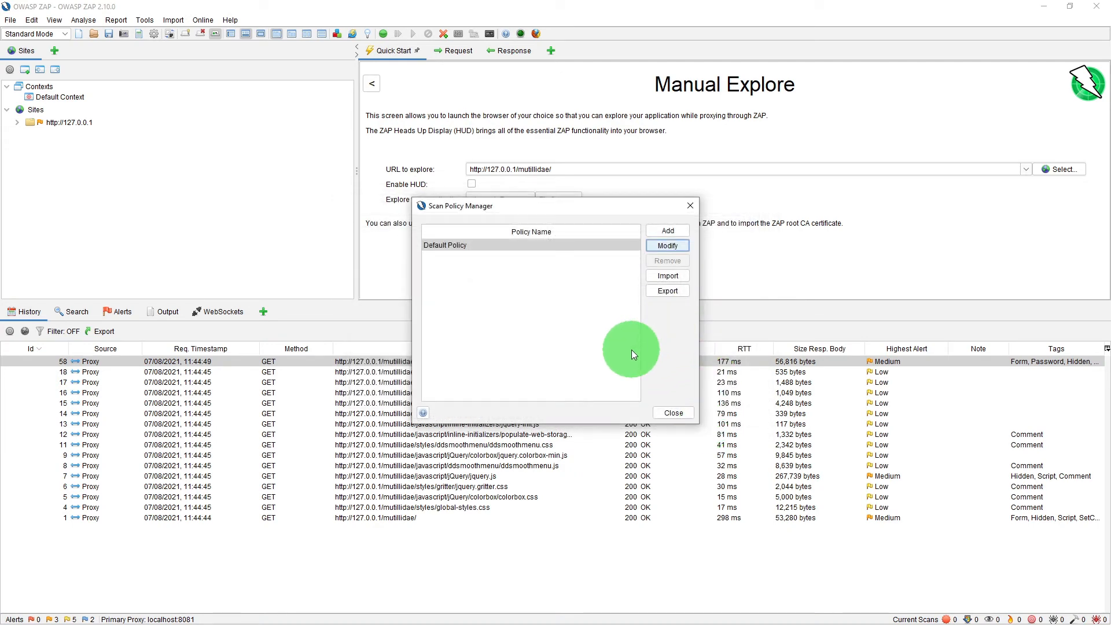
{"action": "mouse_move", "coordinate": [460, 446]}
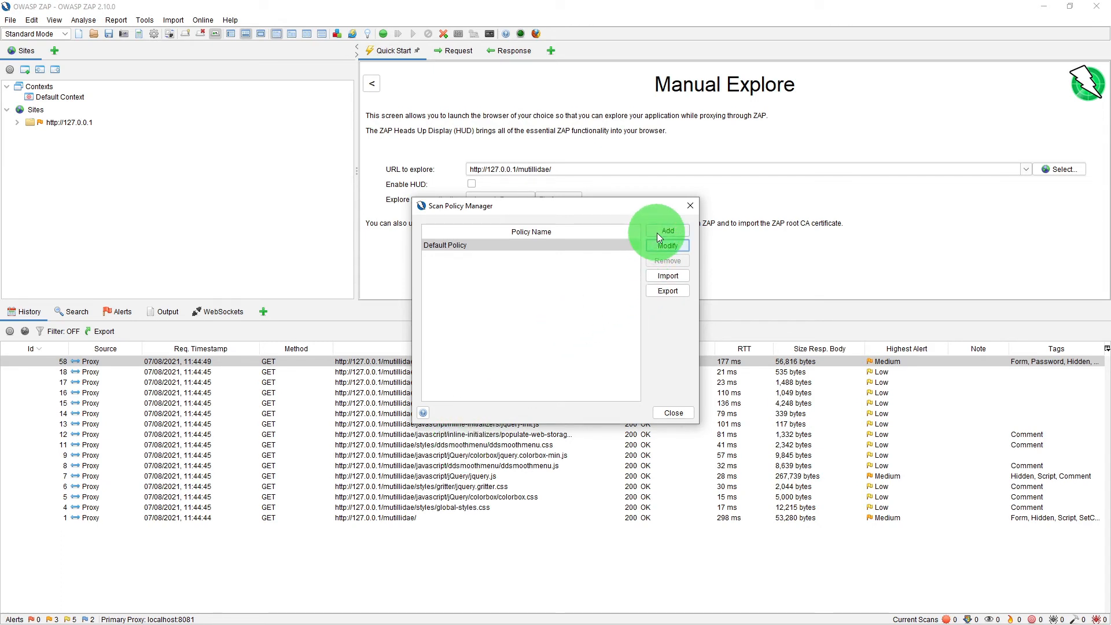
{"action": "left_click", "coordinate": [666, 245]}
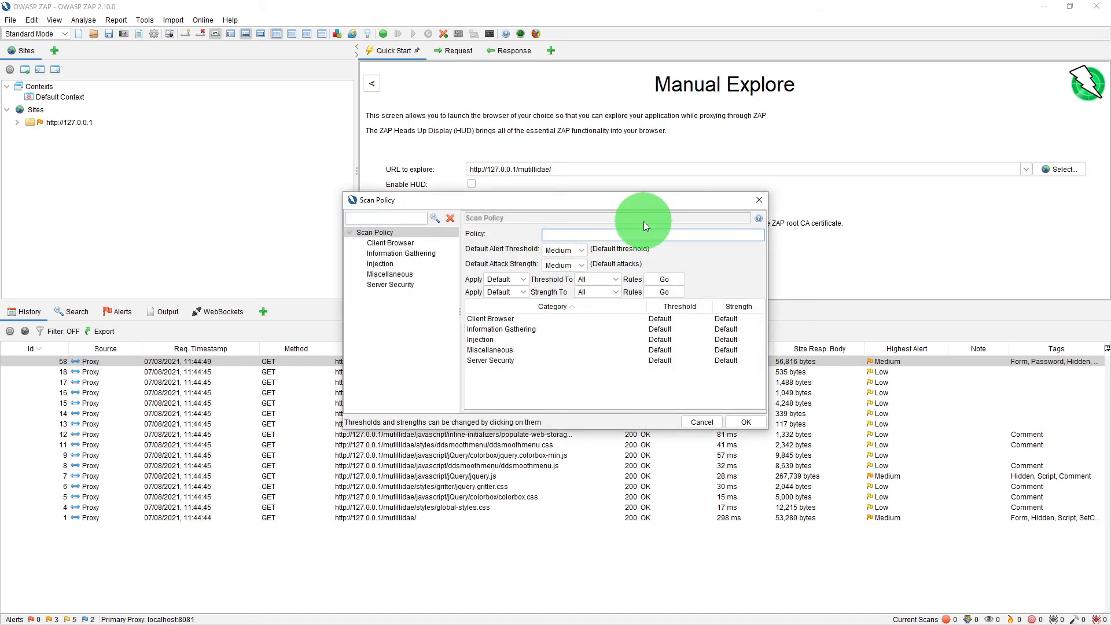
{"action": "type", "text": "XSS"}
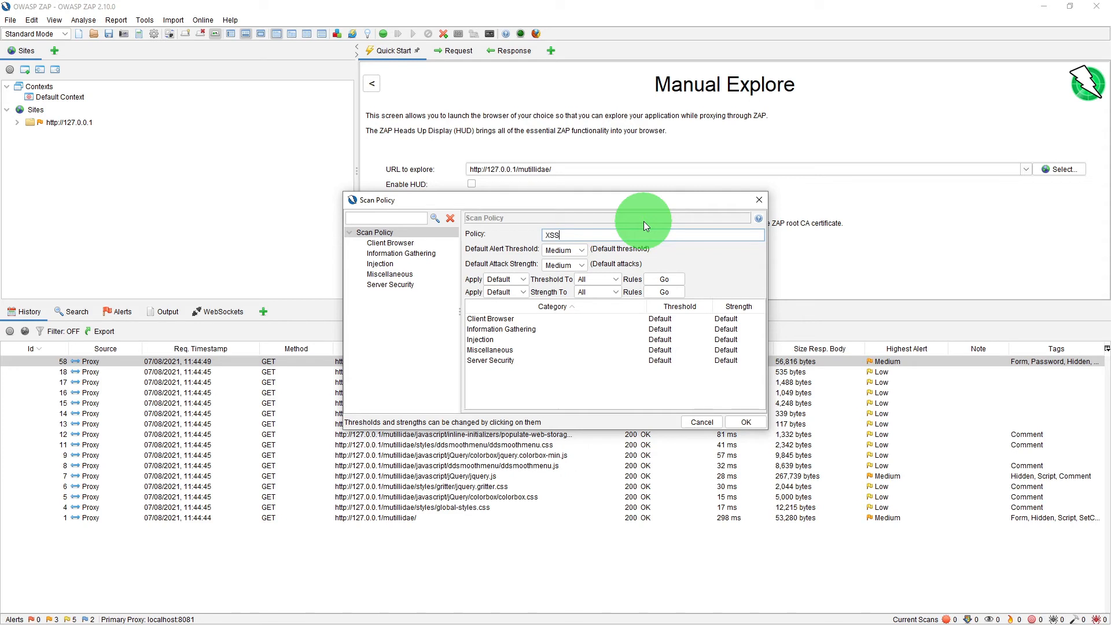
{"action": "type", "text": "Test"}
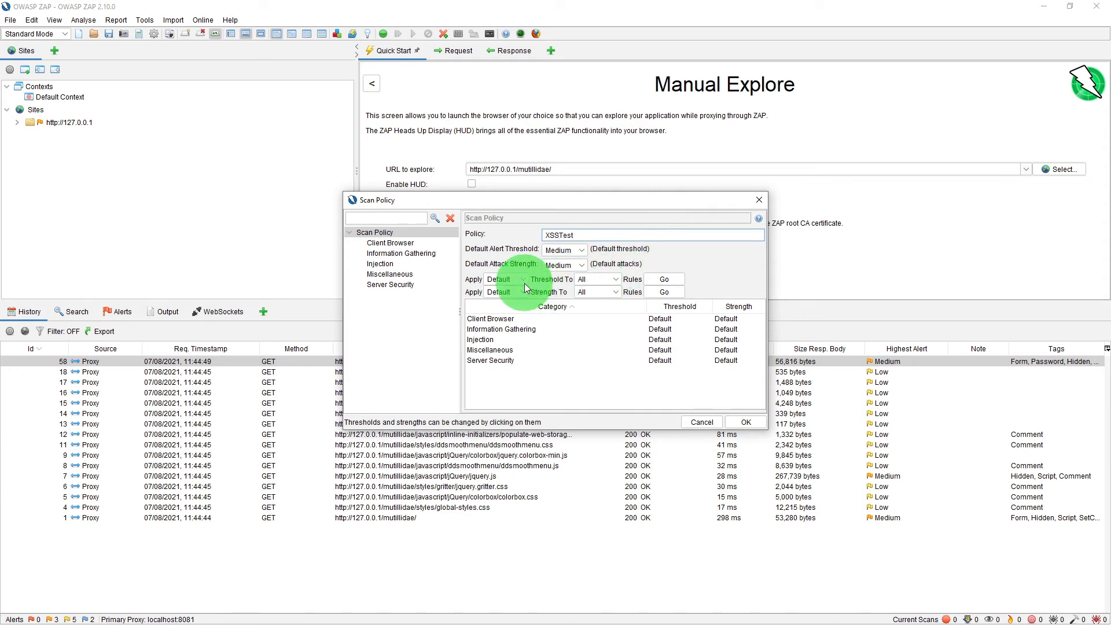
- Apply threshold OFF to all categories and review Information Gathering and Server Security
{"action": "left_click", "coordinate": [504, 278]}
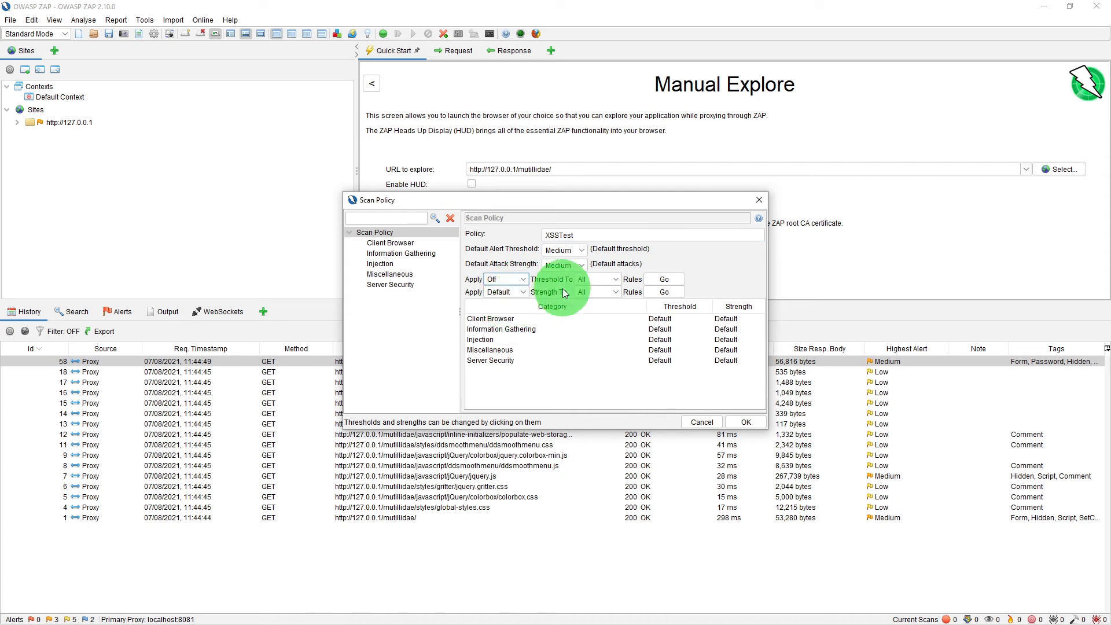
{"action": "left_click", "coordinate": [663, 278]}
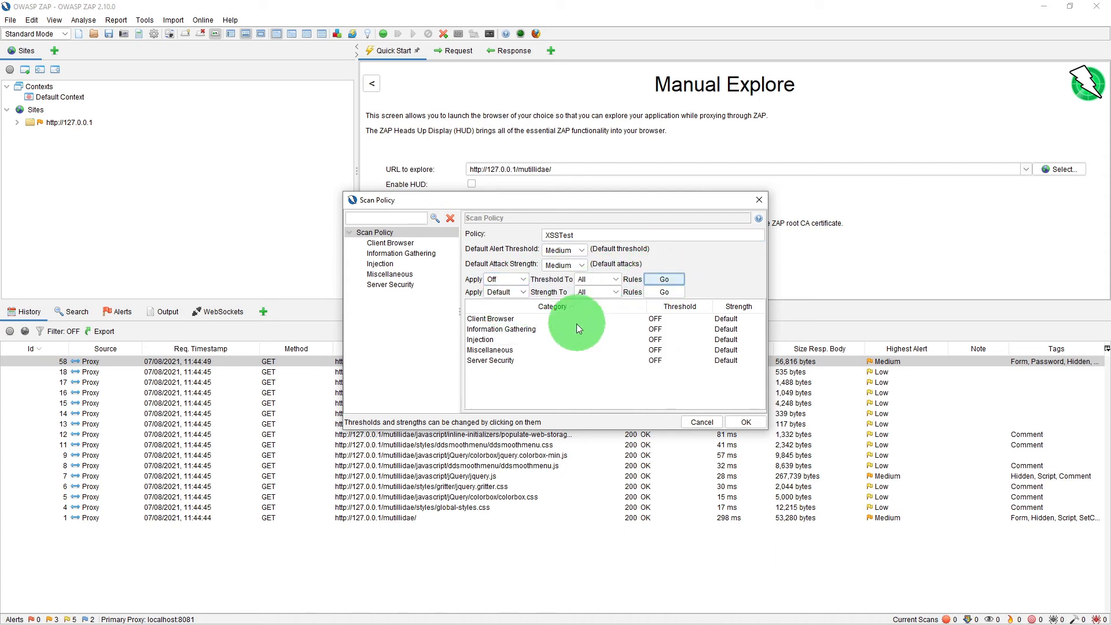
{"action": "left_click", "coordinate": [401, 253]}
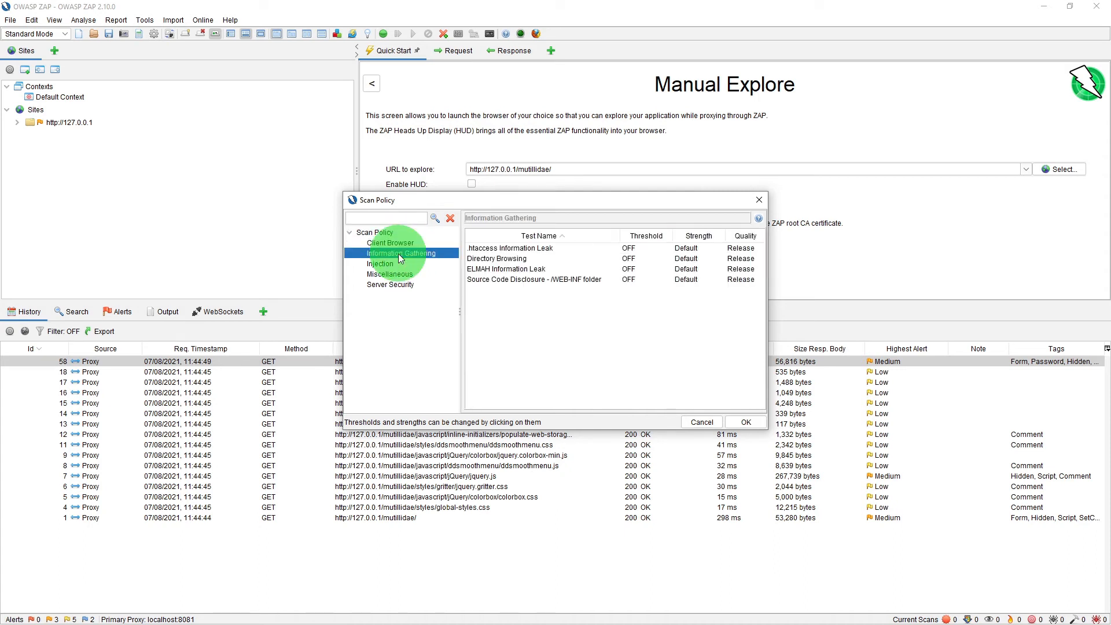
{"action": "left_click", "coordinate": [389, 284]}
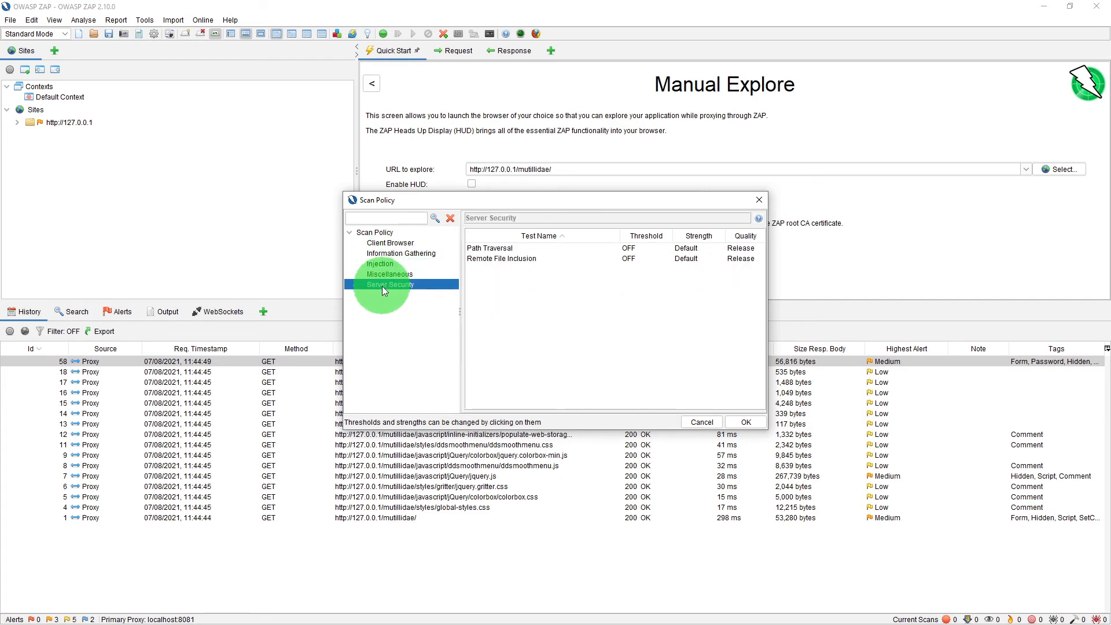
{"action": "left_click", "coordinate": [376, 231]}
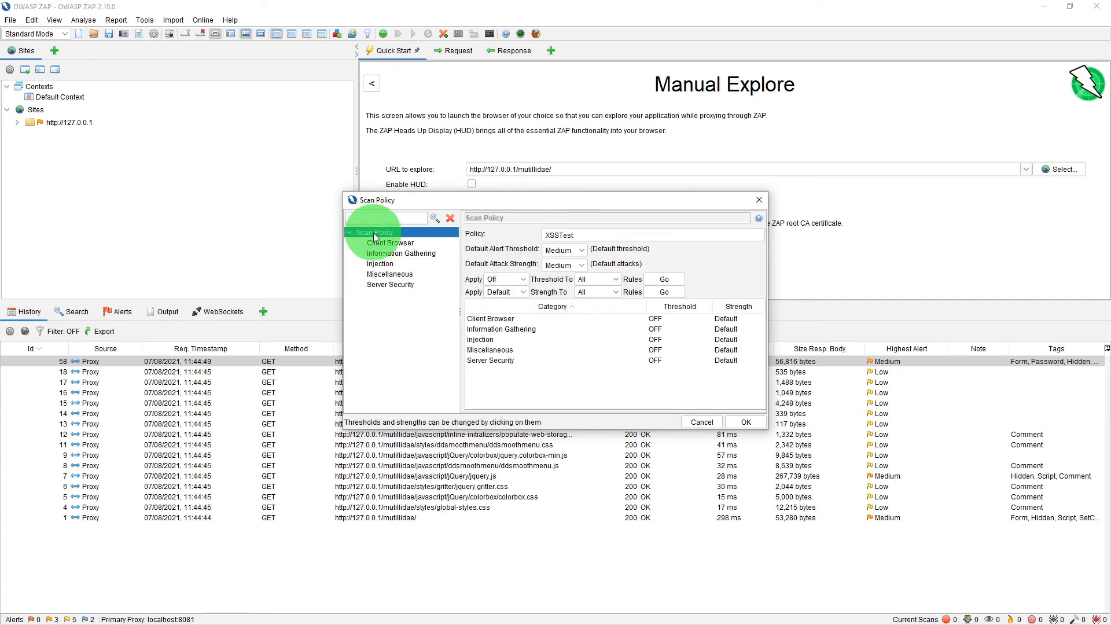
{"action": "mouse_move", "coordinate": [606, 348]}
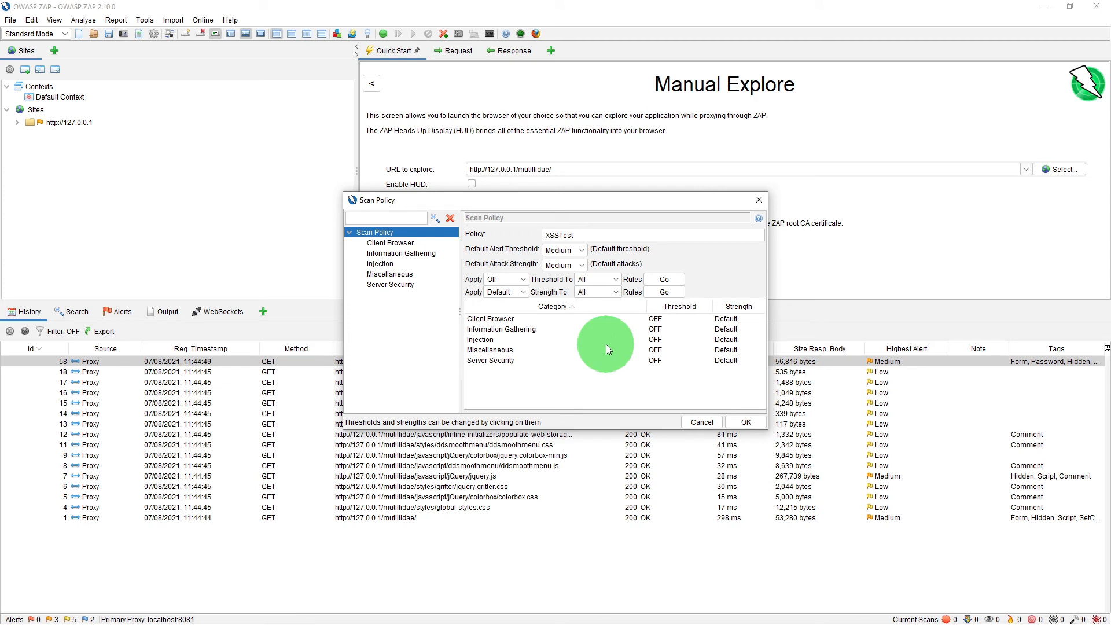
{"action": "mouse_move", "coordinate": [580, 354]}
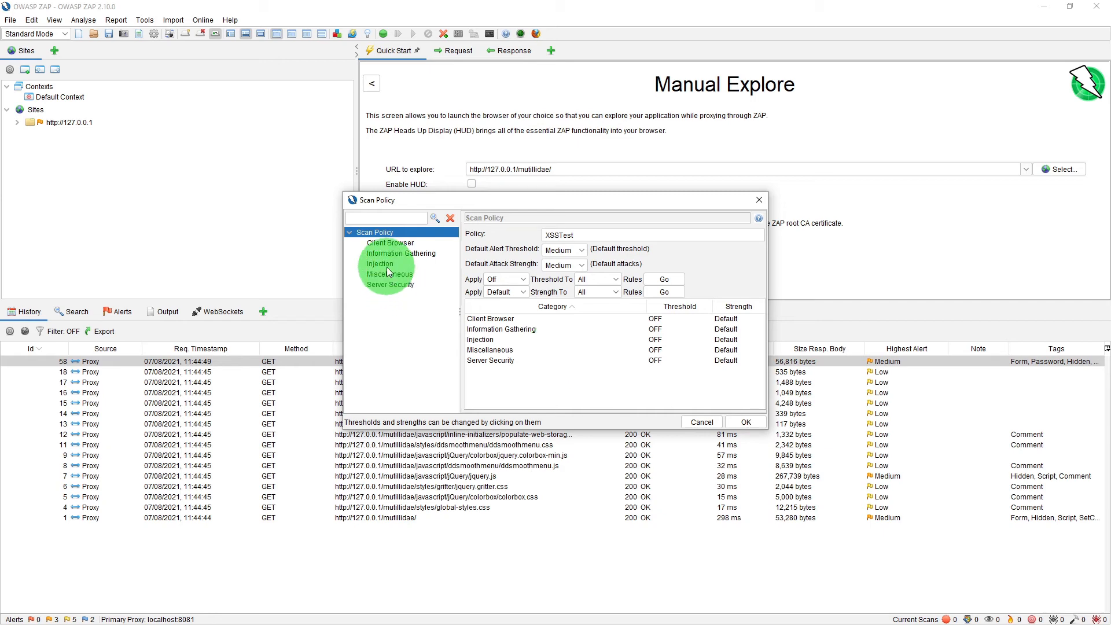
- Raise Cross Site Scripting Persistent and Reflected thresholds to Medium under Injection
{"action": "left_click", "coordinate": [379, 264]}
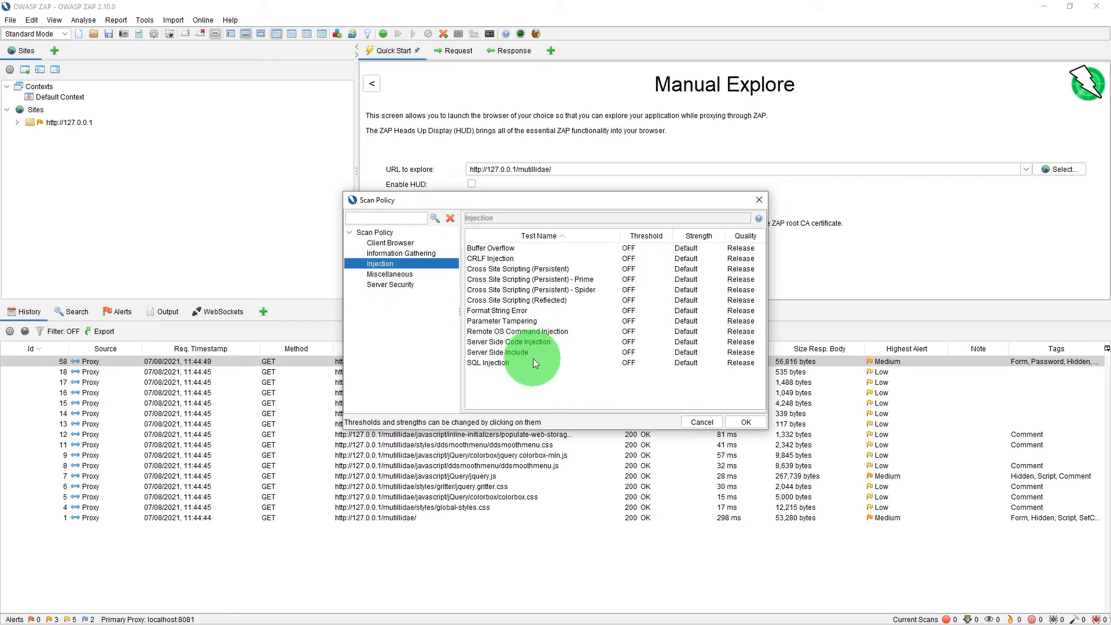
{"action": "left_click", "coordinate": [645, 268]}
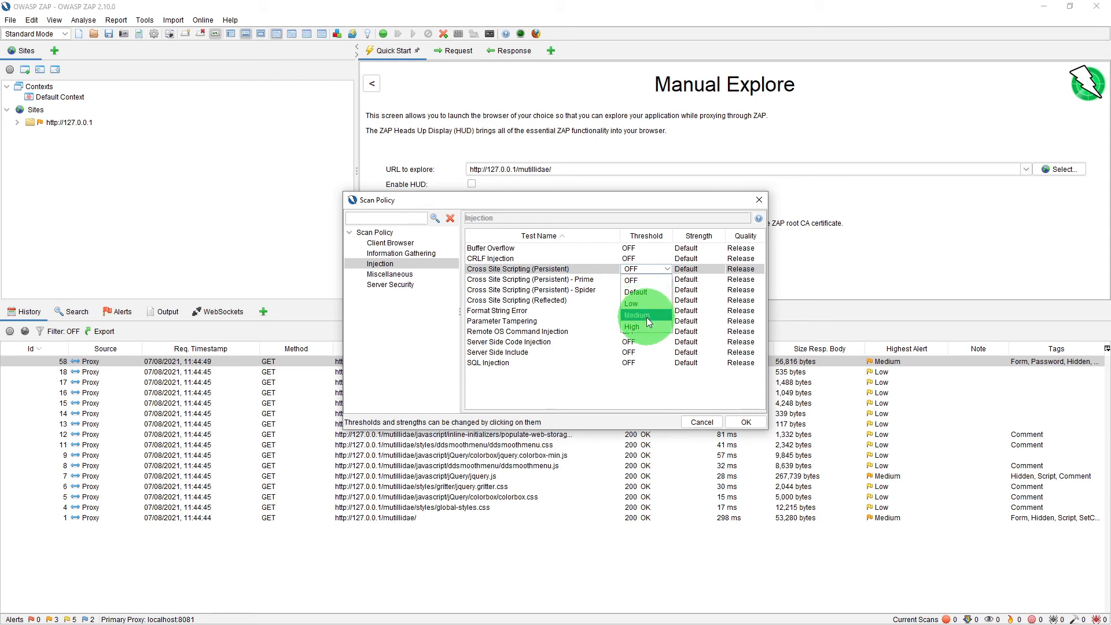
{"action": "left_click", "coordinate": [640, 306]}
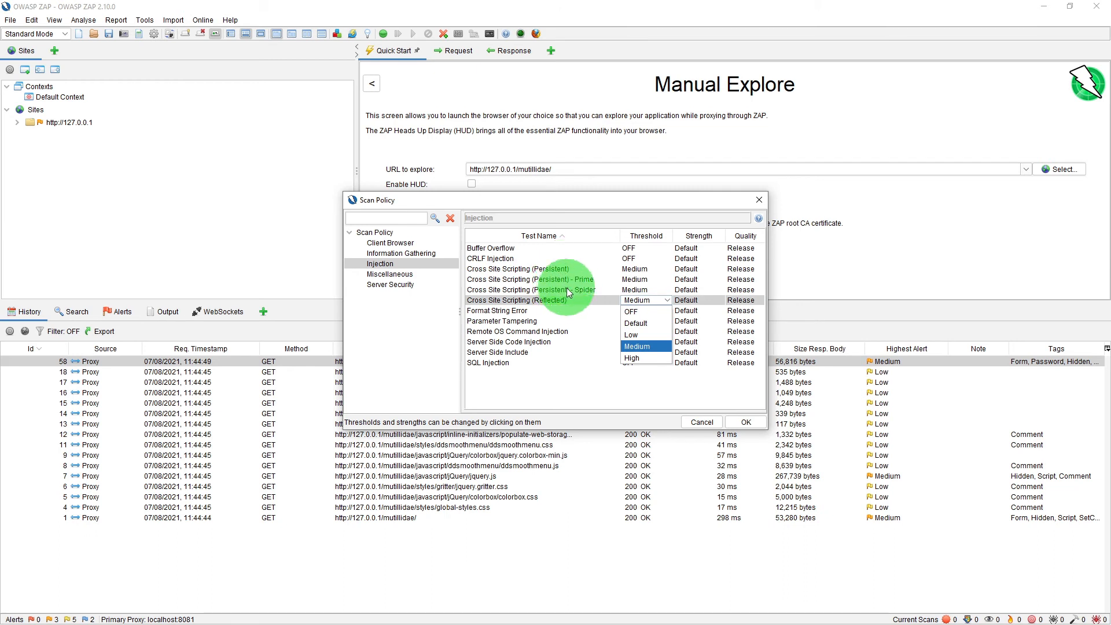
{"action": "left_click", "coordinate": [636, 353]}
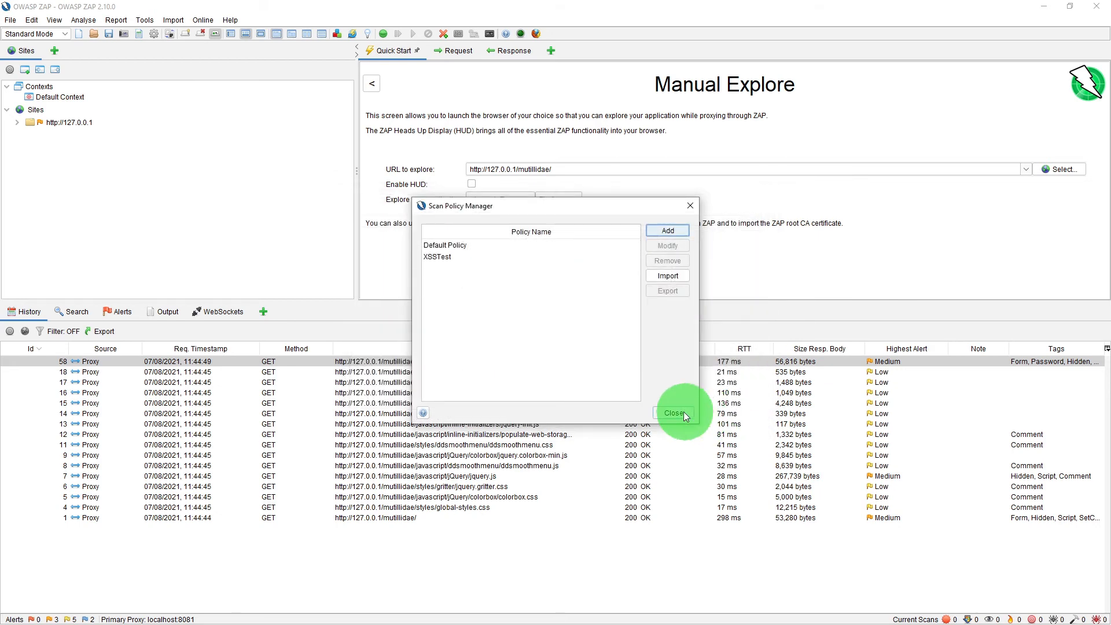
- Close the policy manager and set up an Active Scan of login.php using XSSTest
{"action": "left_click", "coordinate": [672, 413]}
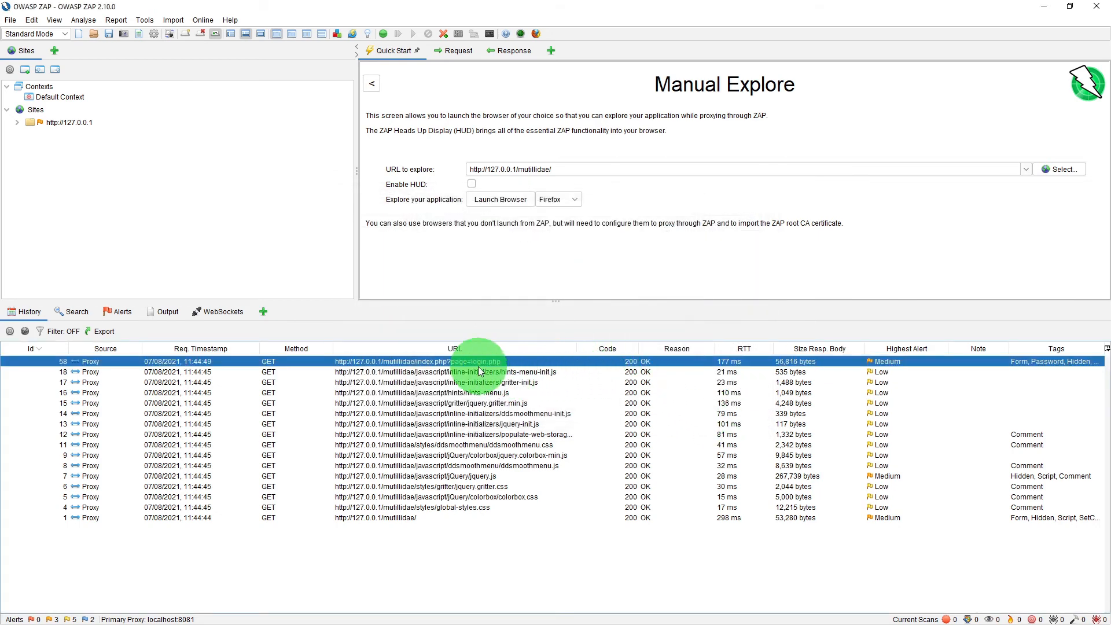
{"action": "right_click", "coordinate": [480, 360]}
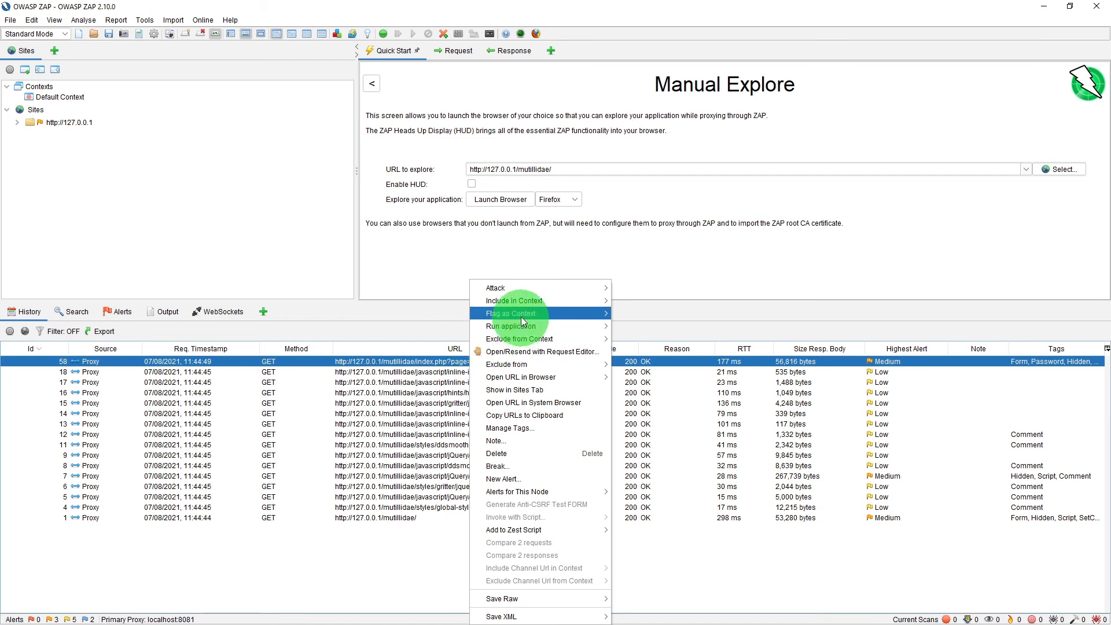
{"action": "mouse_move", "coordinate": [496, 288]}
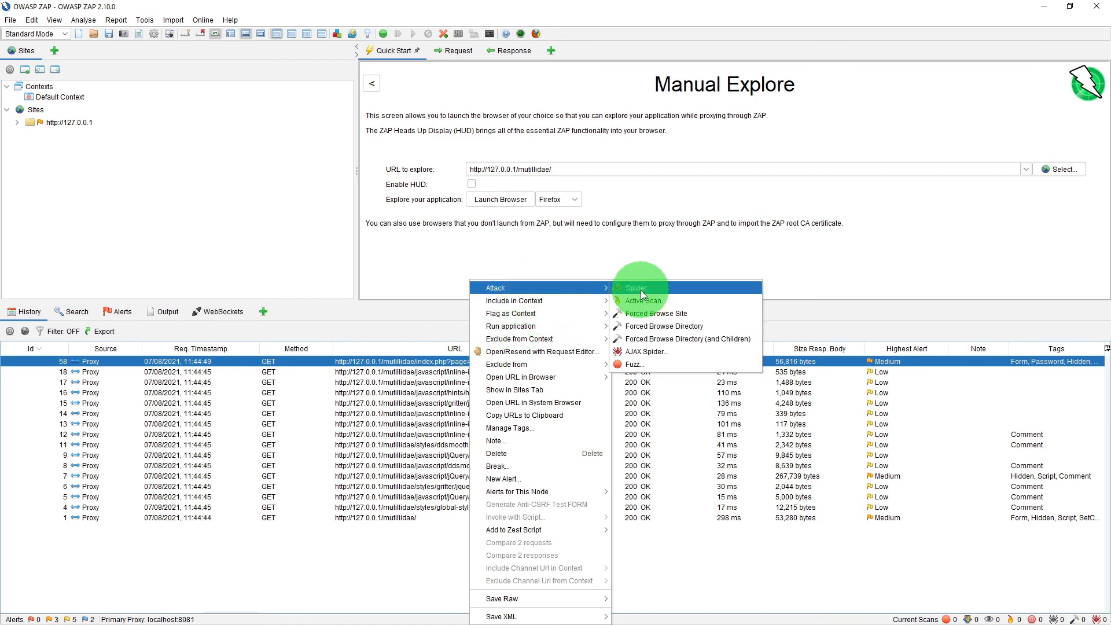
{"action": "left_click", "coordinate": [644, 300]}
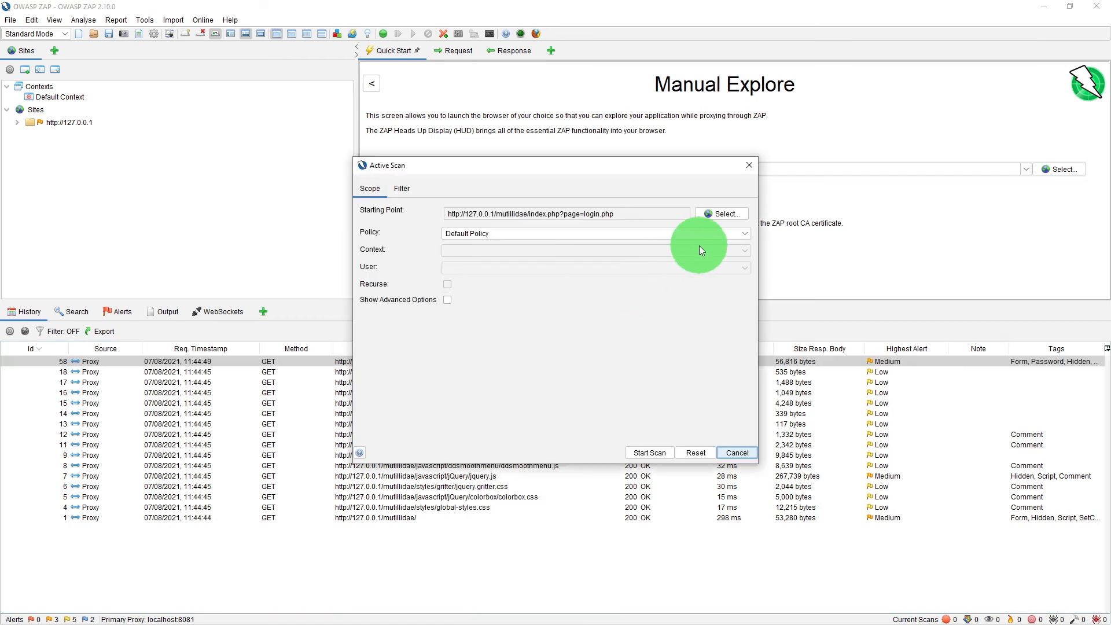
{"action": "left_click", "coordinate": [743, 234]}
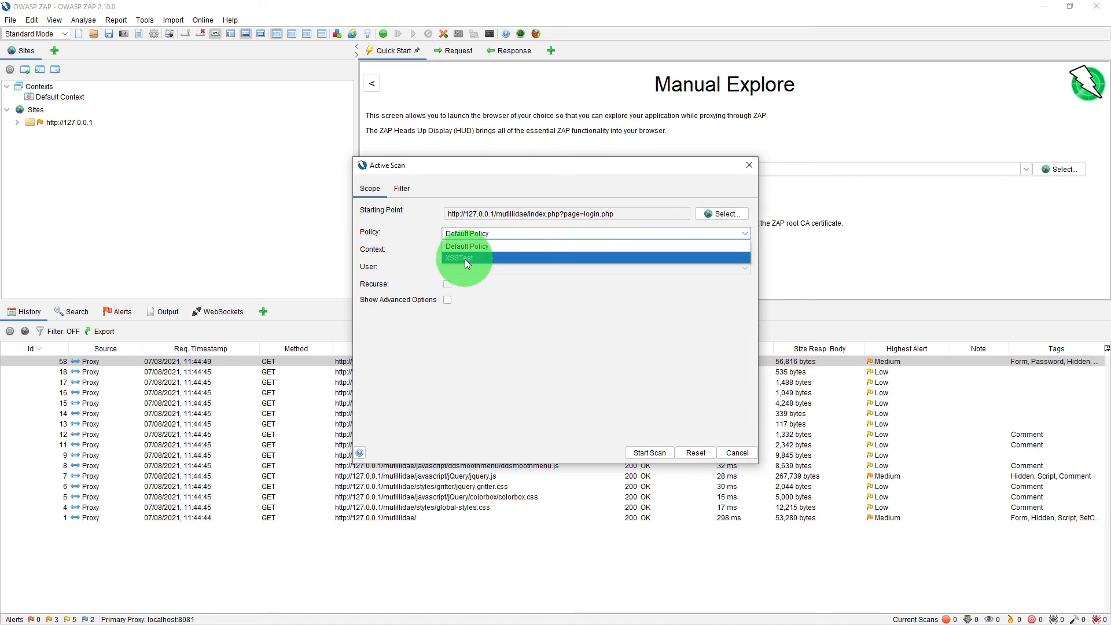
{"action": "left_click", "coordinate": [461, 257]}
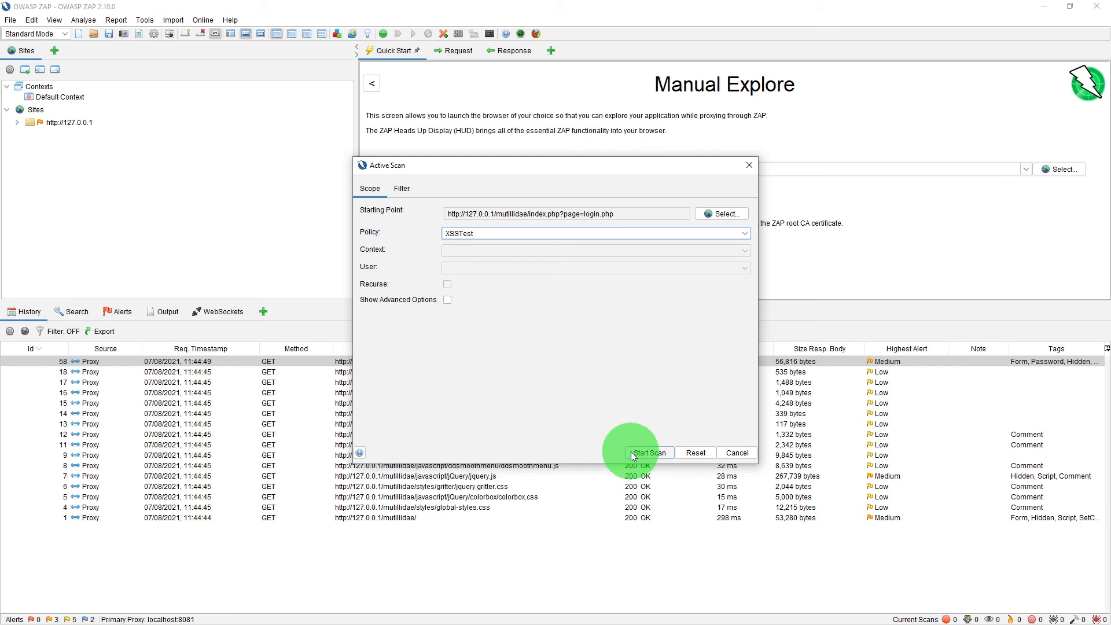
- Run the scan, then expand and collapse the Cross Site Scripting (Reflected) alert
{"action": "left_click", "coordinate": [648, 452]}
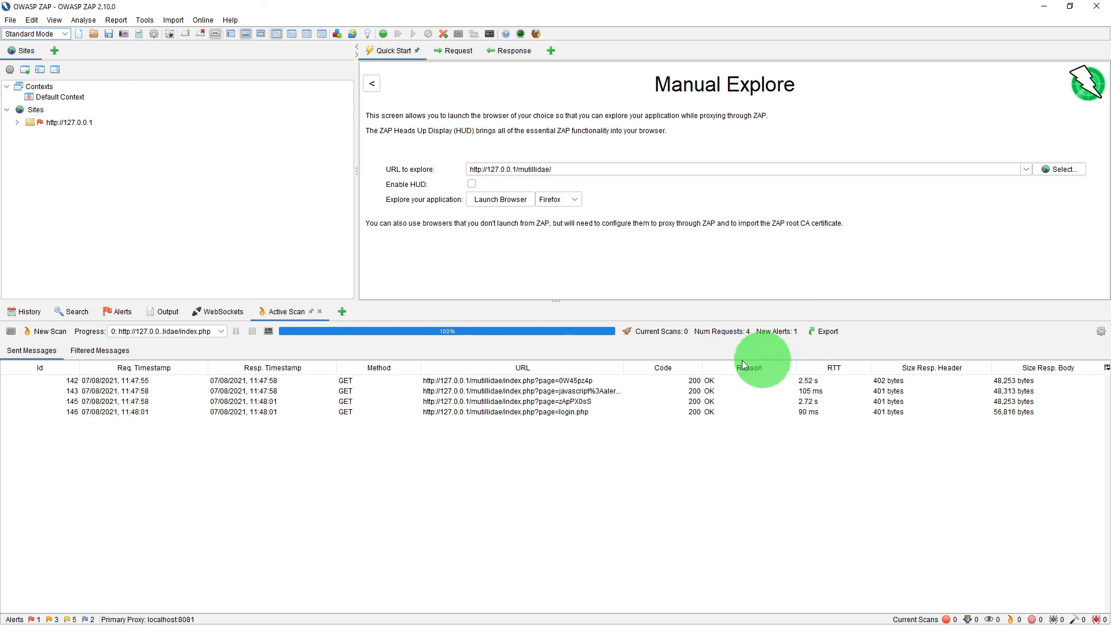
{"action": "left_click", "coordinate": [120, 311]}
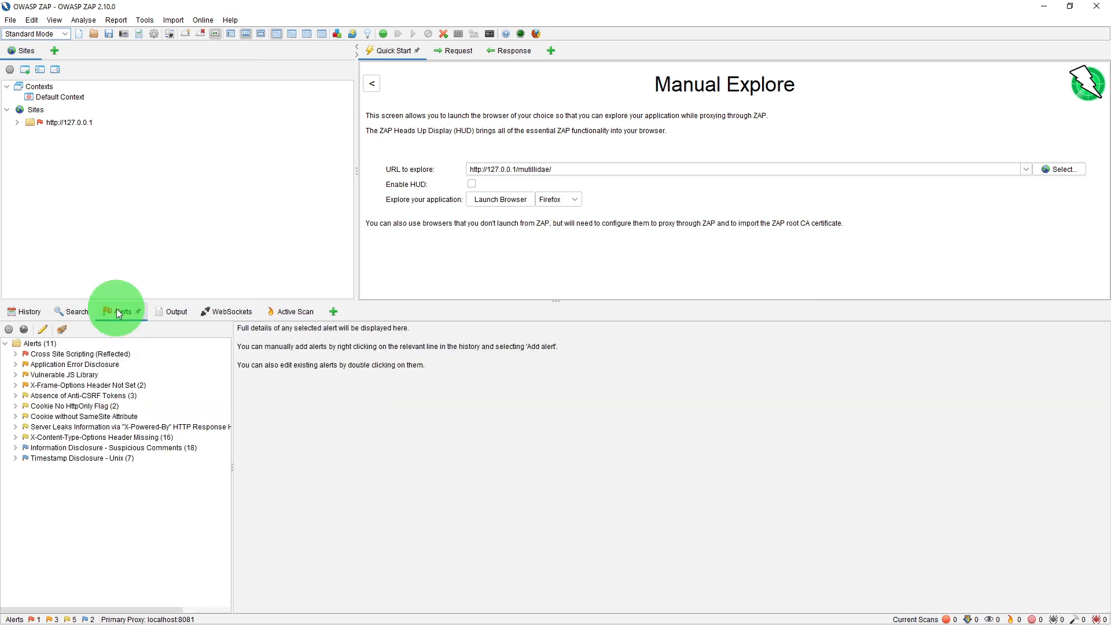
{"action": "left_click", "coordinate": [15, 353]}
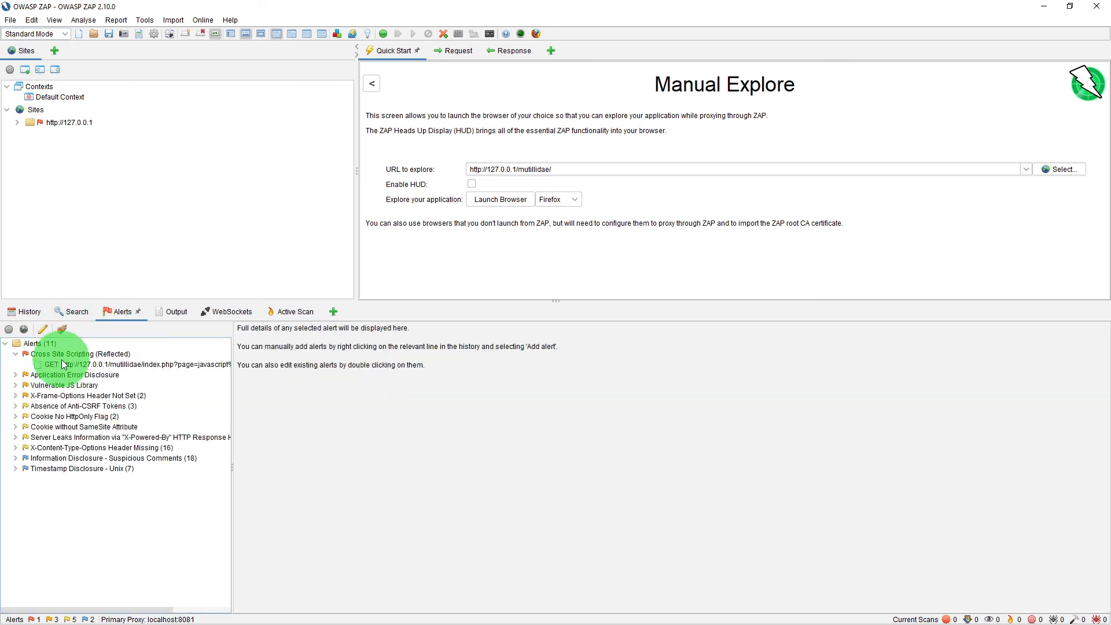
{"action": "left_click", "coordinate": [16, 353]}
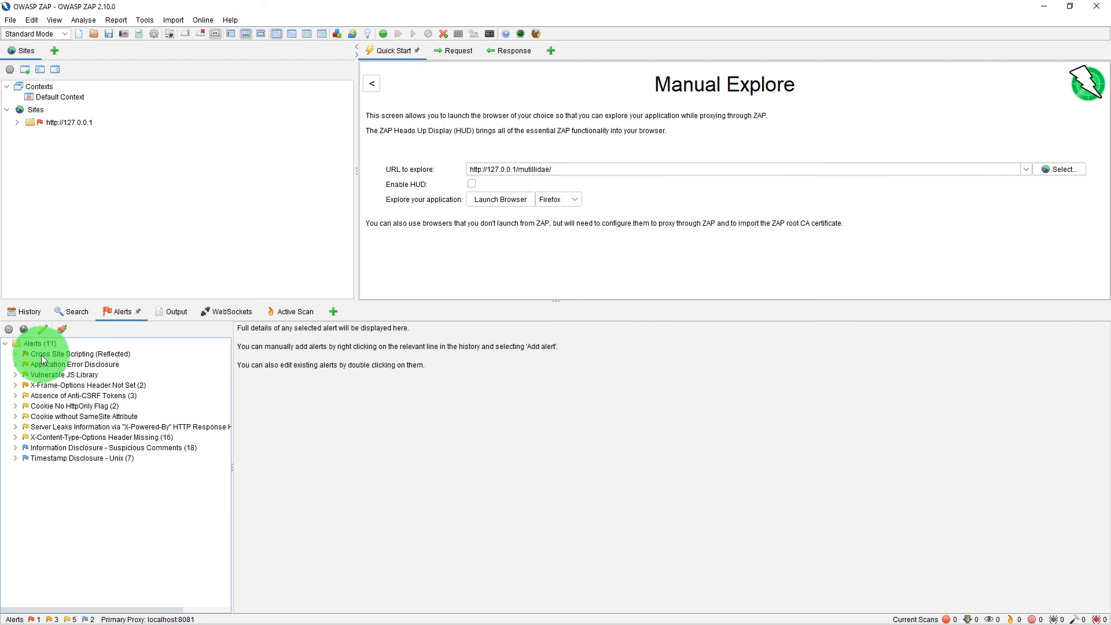